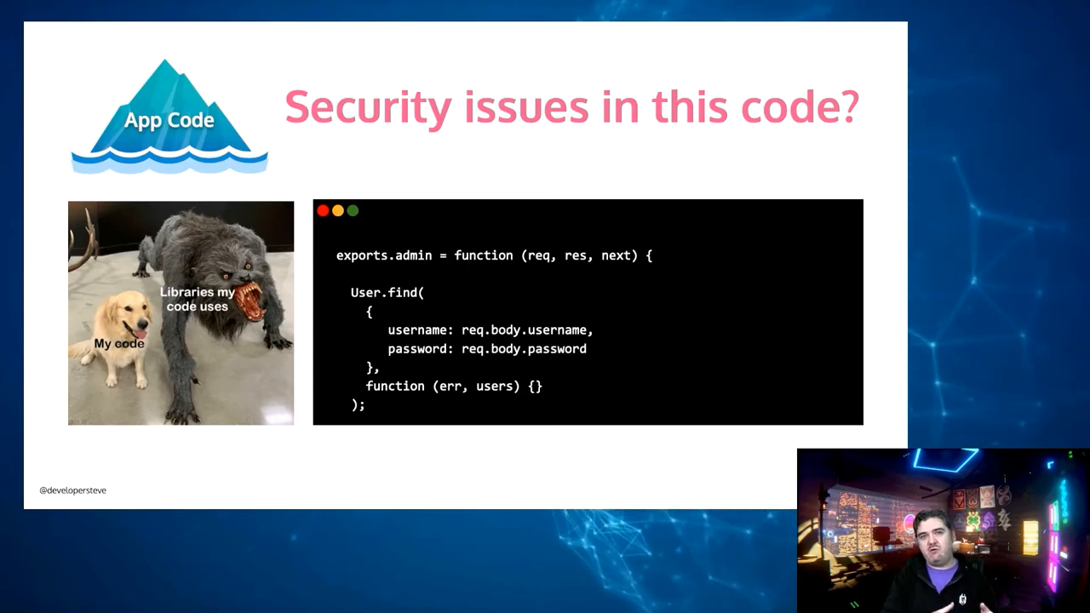
# Step: Advance the slides to the Open Source Code iceberg slide
pyautogui.press('Right')
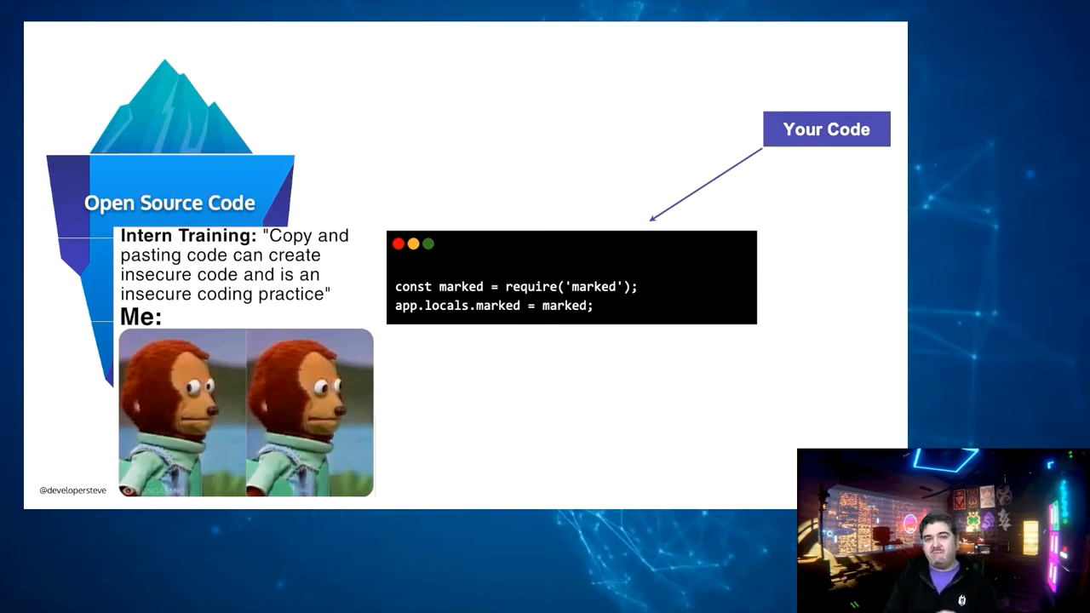
# Step: Advance to the 'New packages created by ecosystem per year' chart slide
pyautogui.press('Right')
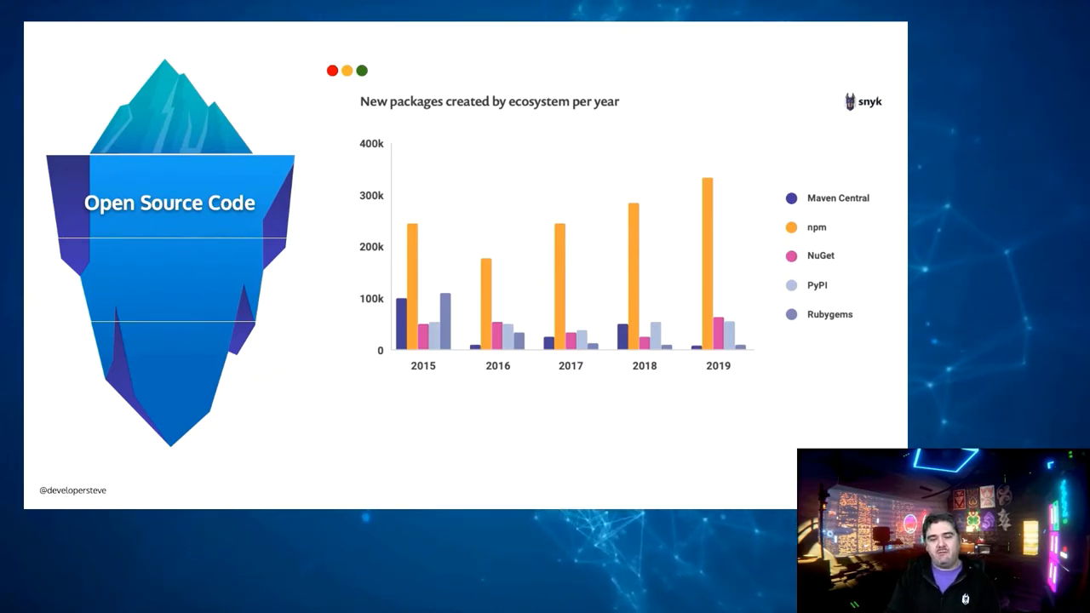
pyautogui.press('Right')
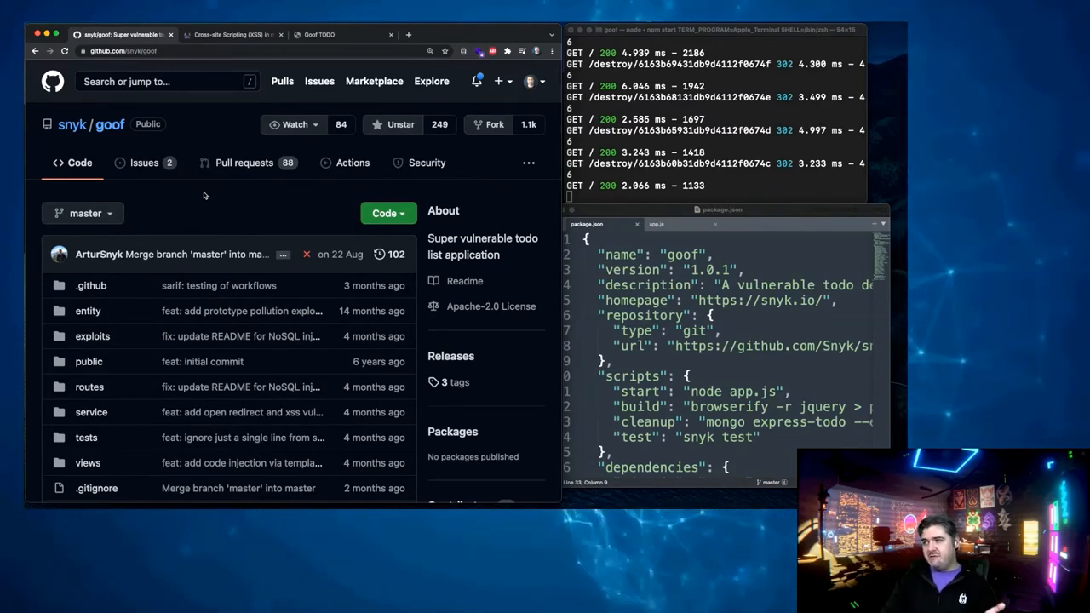
# Step: Open the snyk/goof exploits folder on GitHub, then switch to the Goof TODO tab
pyautogui.scroll(-3)
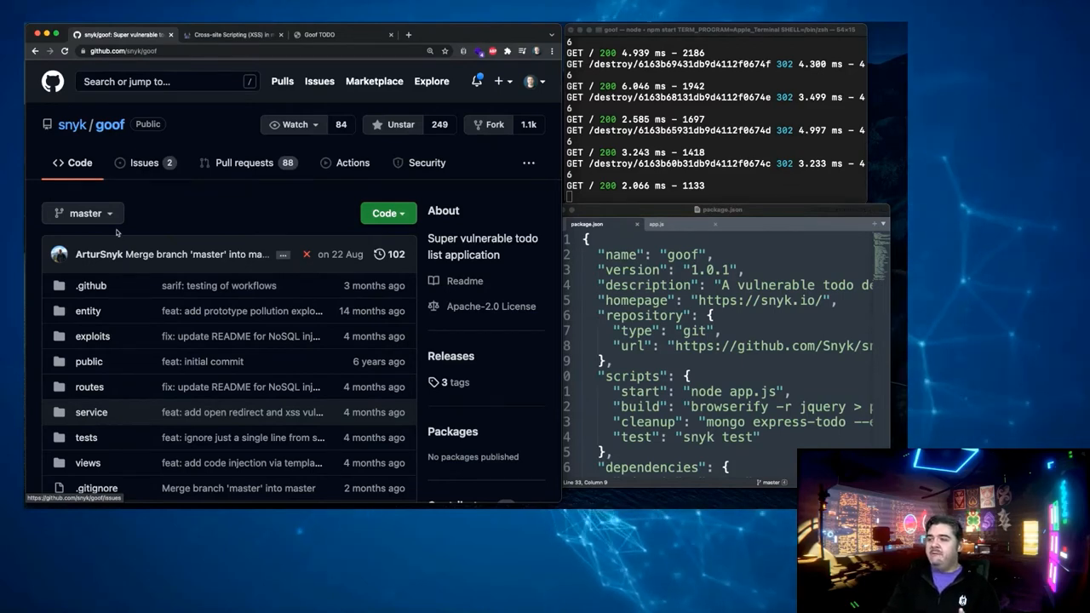
pyautogui.click(92, 336)
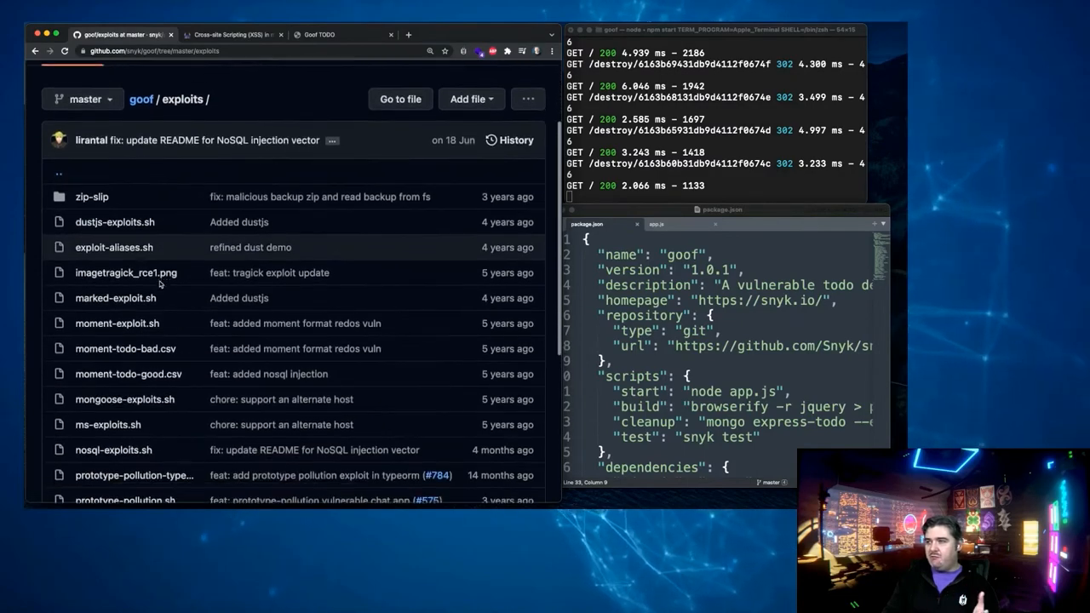
pyautogui.scroll(-3)
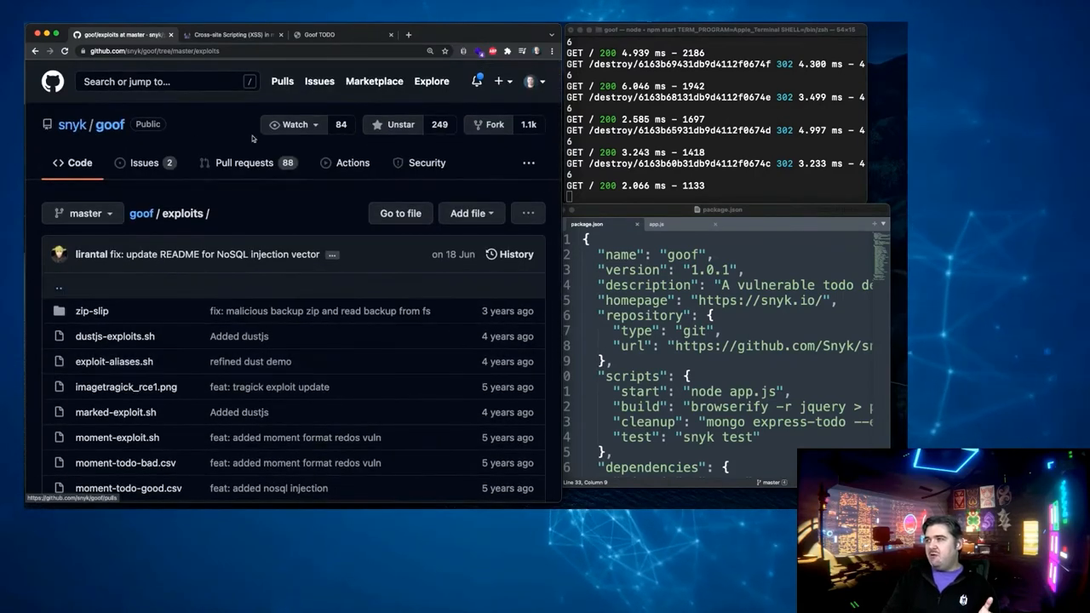
pyautogui.click(332, 34)
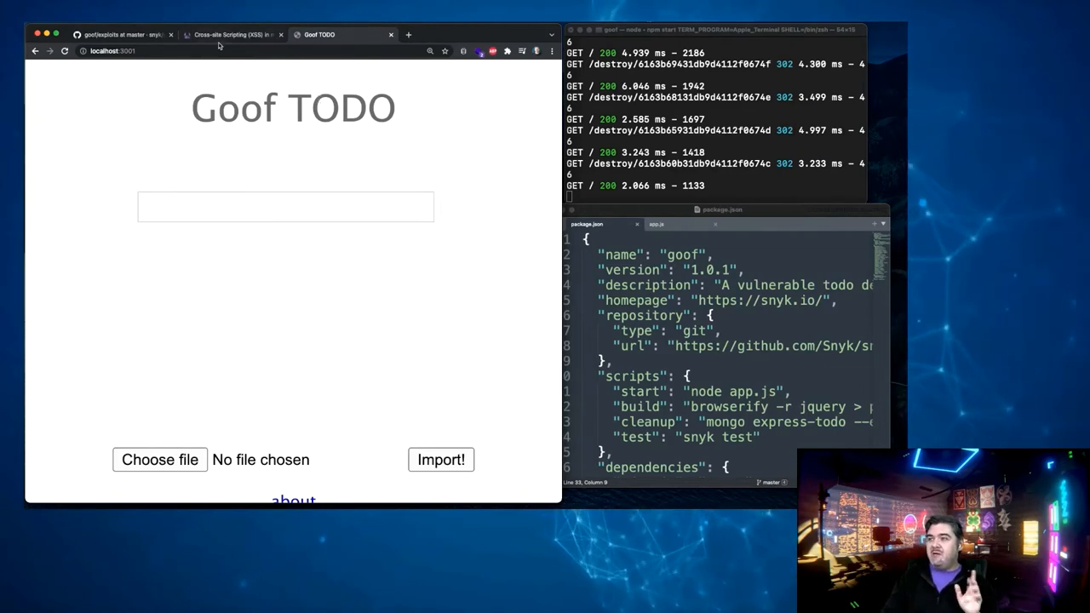
pyautogui.moveTo(231, 34)
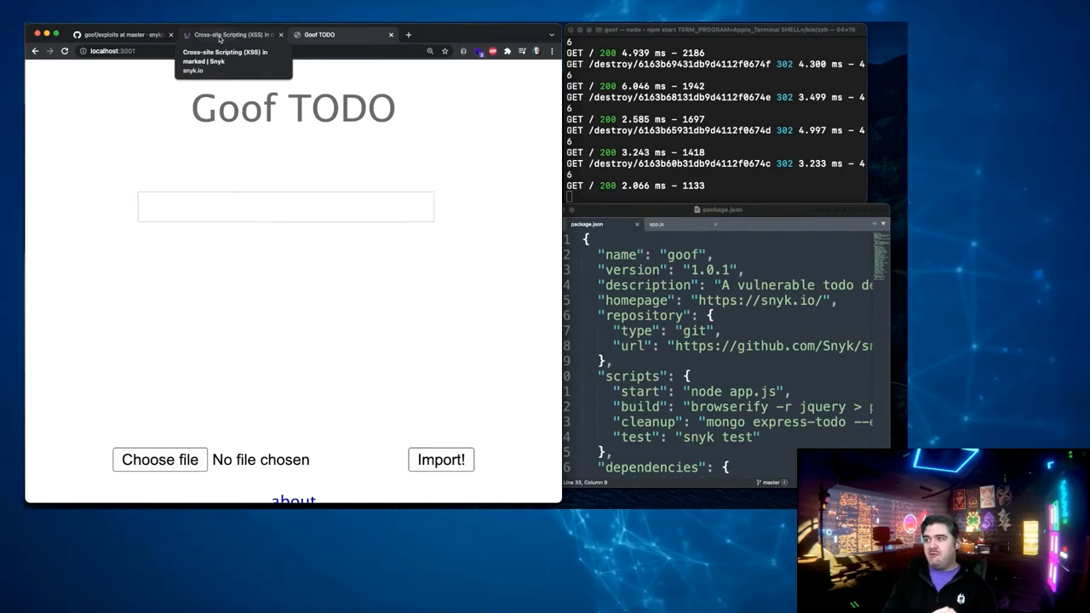
# Step: Add the todo 'This is a **bold** statement' so 'bold' renders in bold
pyautogui.click(230, 35)
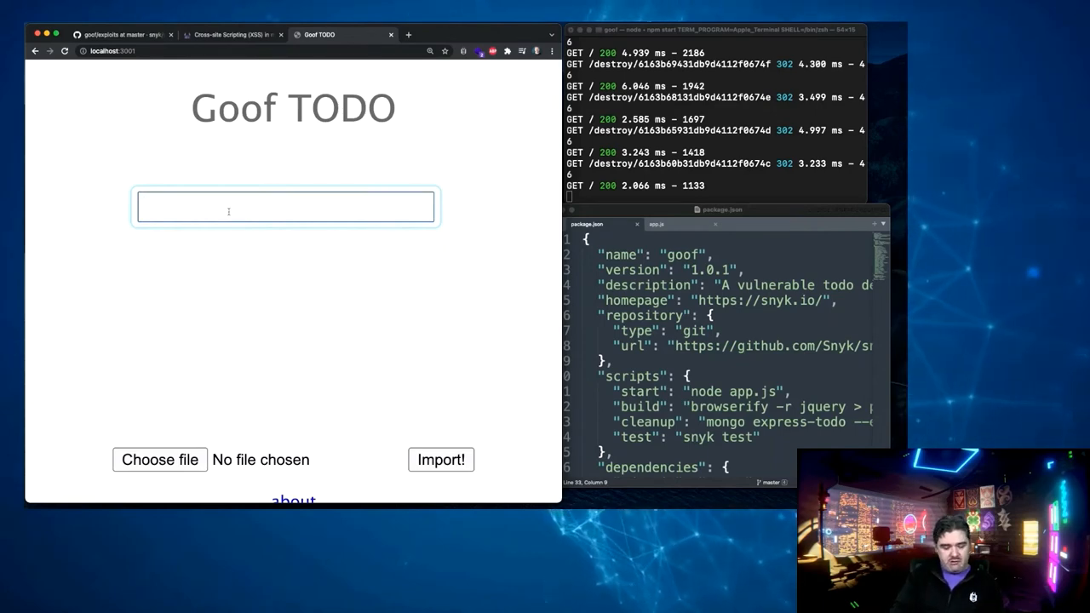
pyautogui.write('This is a **')
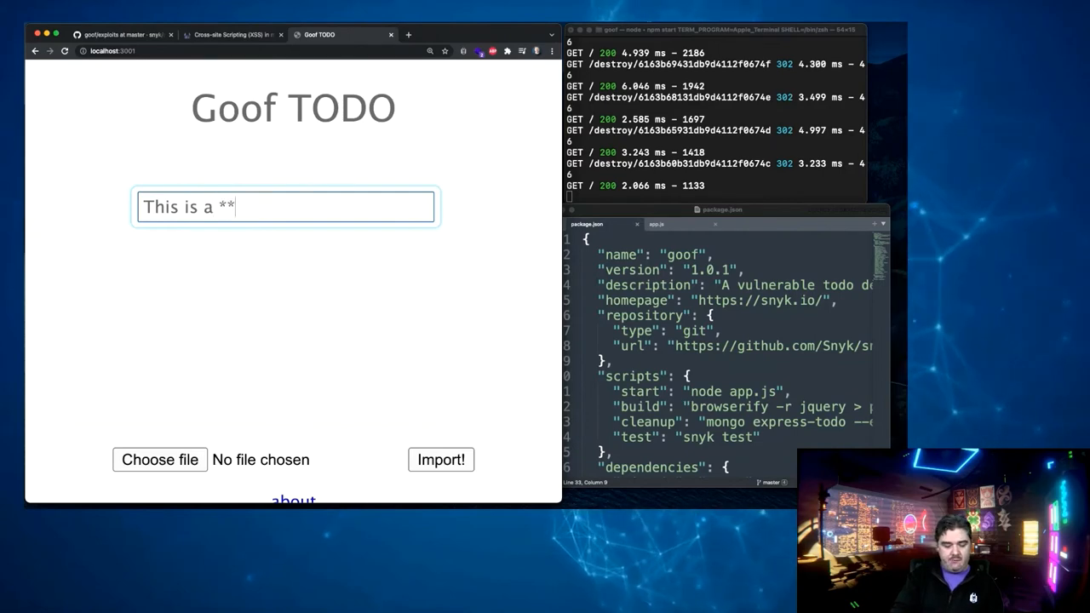
pyautogui.write('bold** stateme')
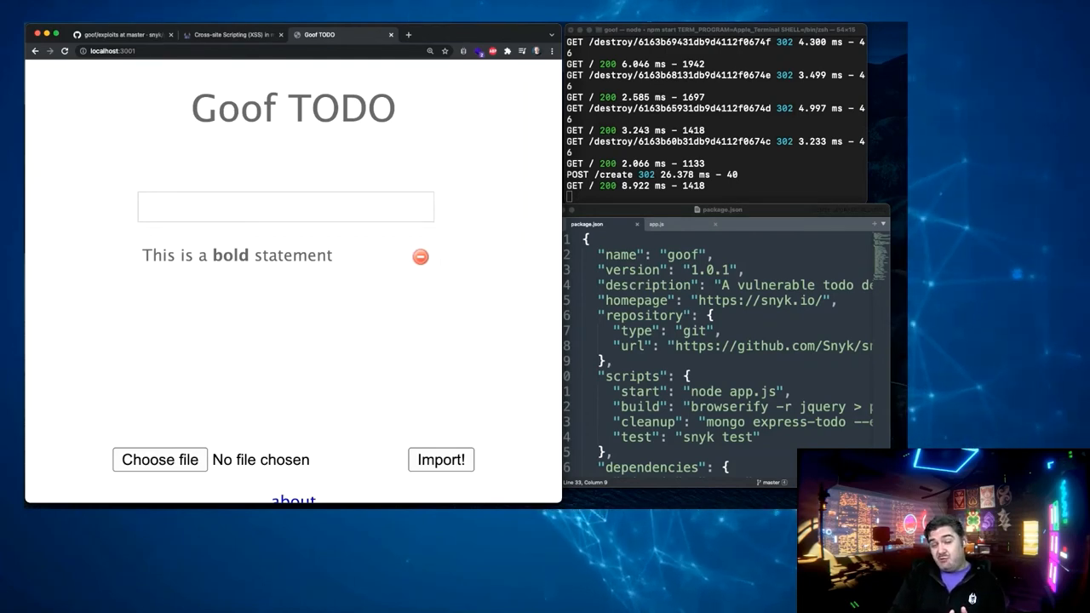
pyautogui.click(286, 206)
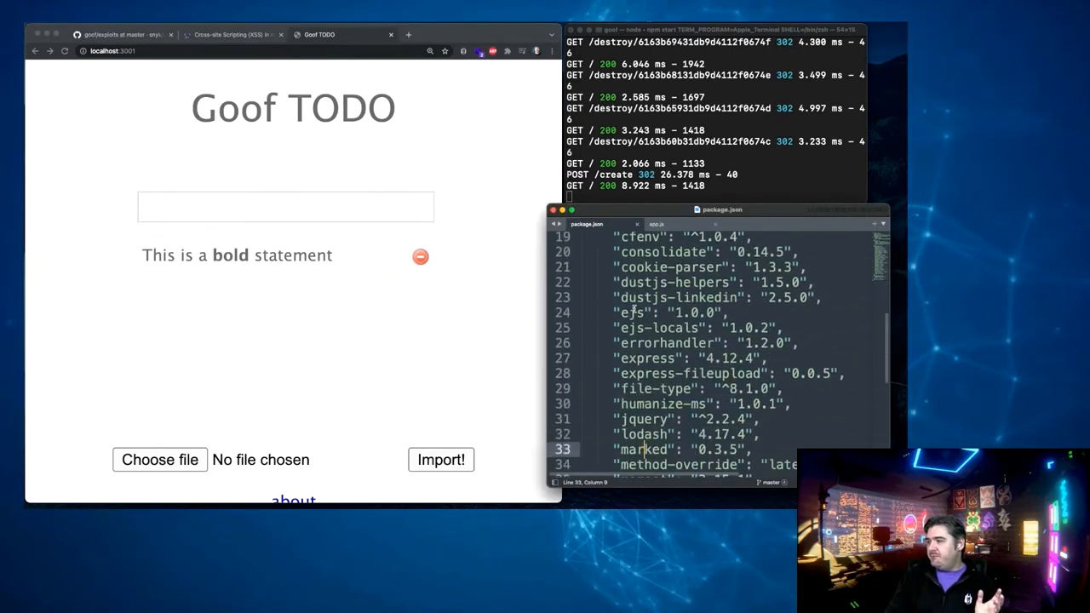
# Step: Highlight marked 0.3.5 in package.json, then view marked's XSS advisory in Chrome
pyautogui.scroll(-3)
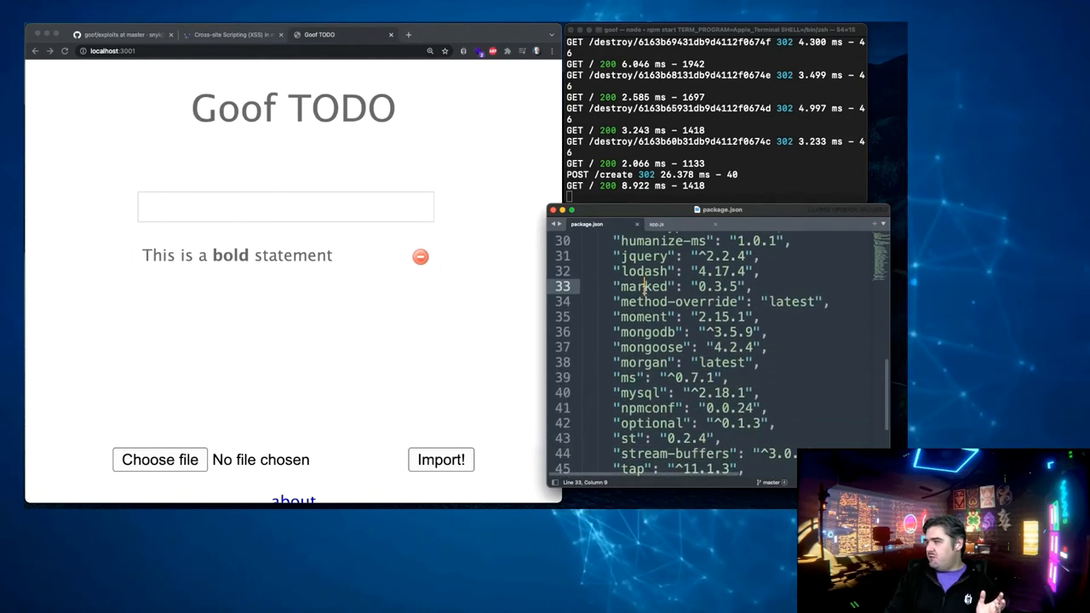
pyautogui.doubleClick(644, 286)
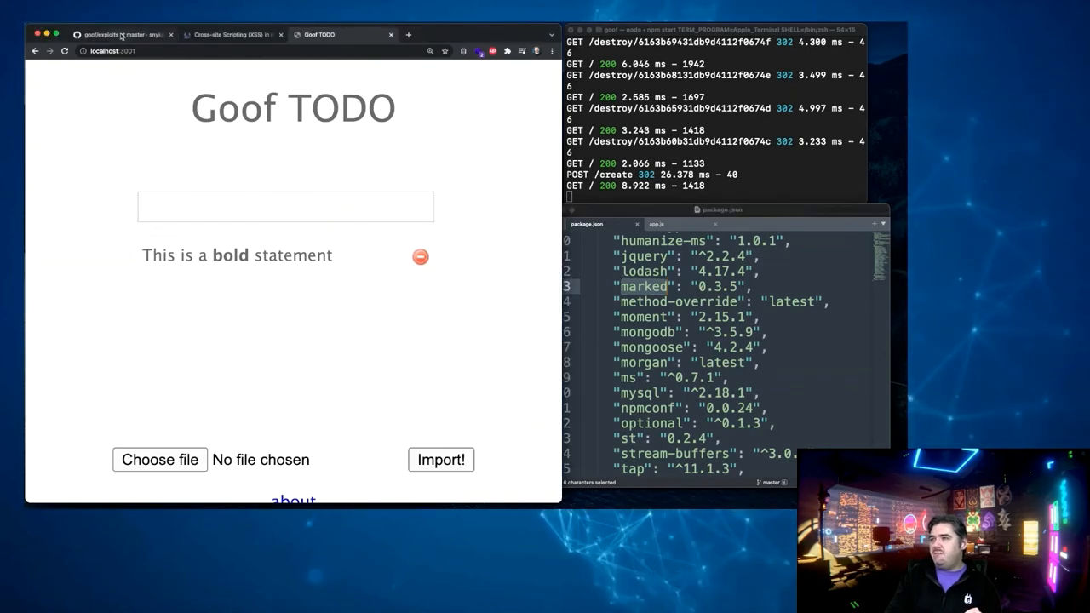
pyautogui.click(123, 34)
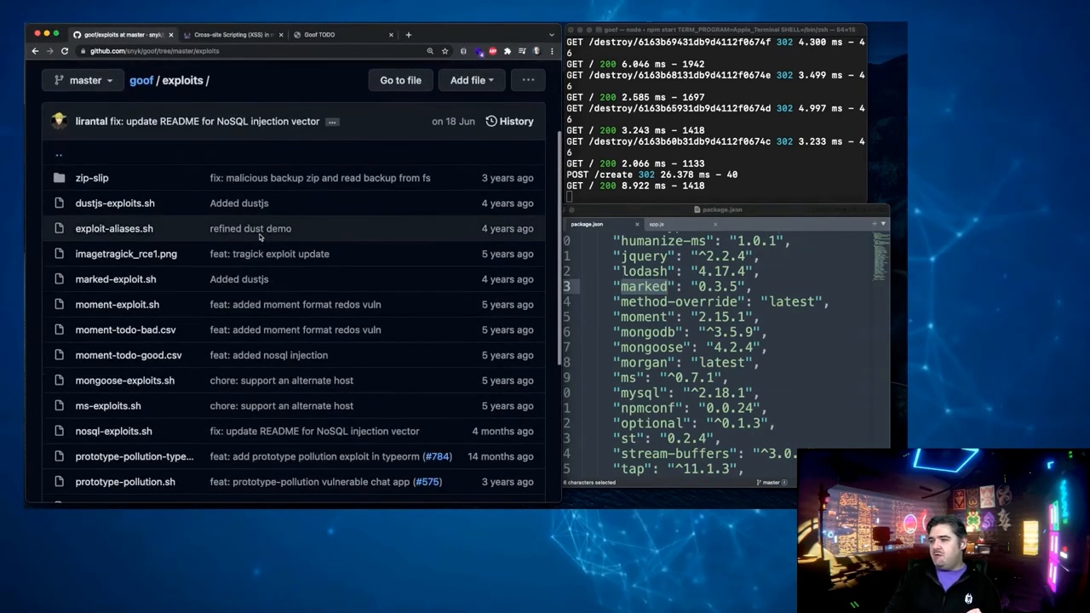
pyautogui.click(230, 34)
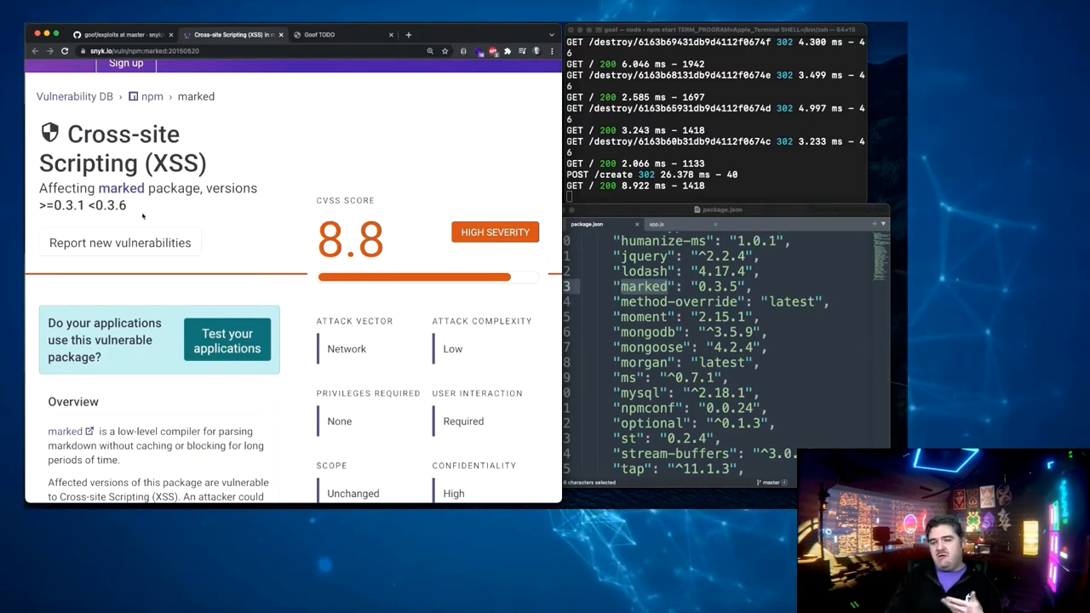
pyautogui.moveTo(603, 299)
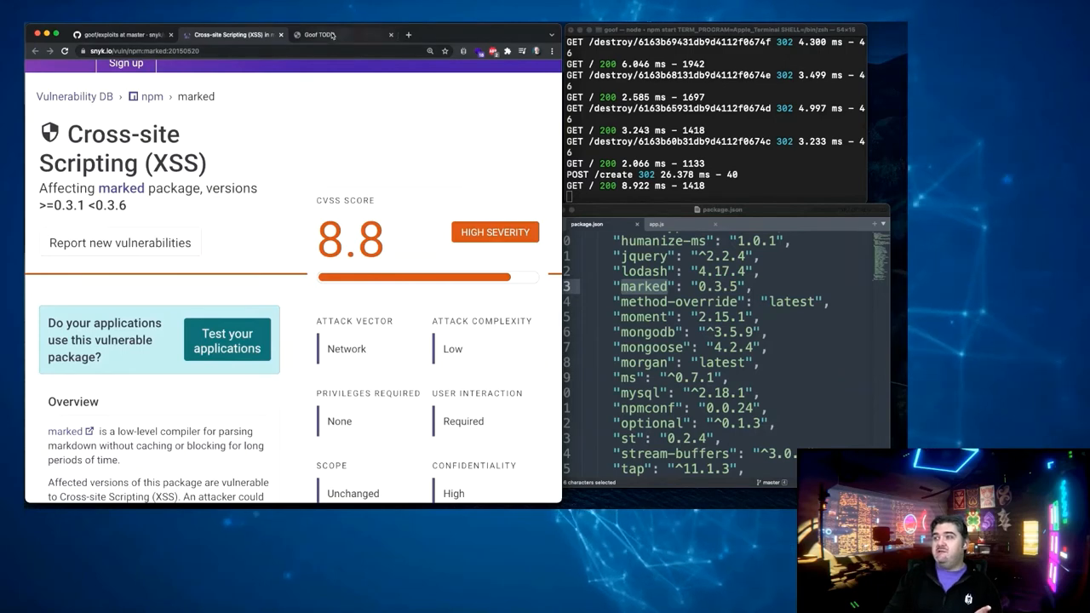
# Step: Return to the Goof TODO app after reviewing the marked XSS advisory
pyautogui.click(332, 34)
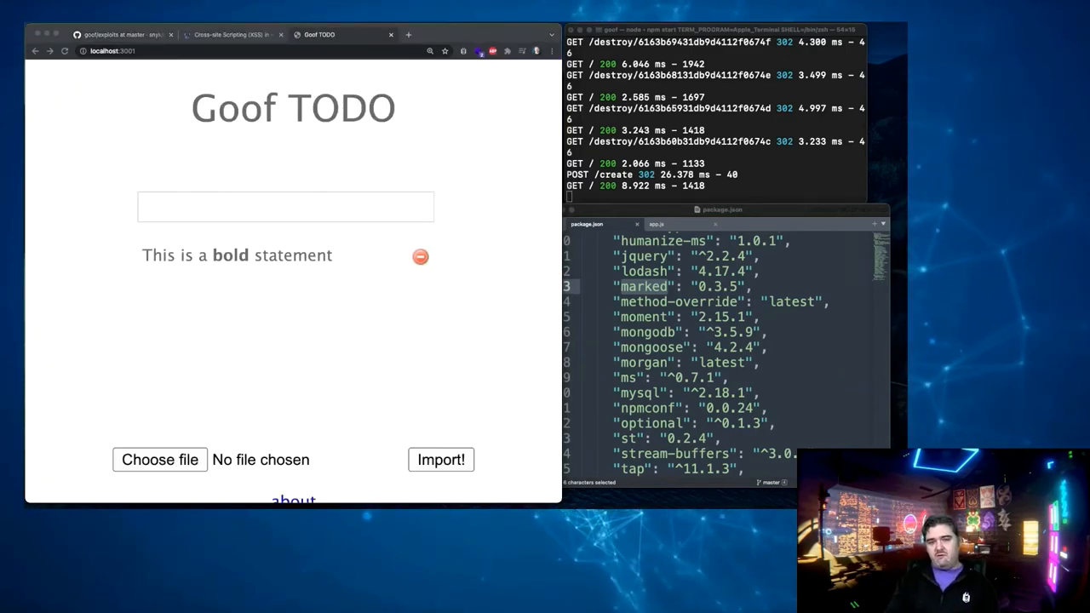
pyautogui.write('[Snyk](https://snyk.io/)')
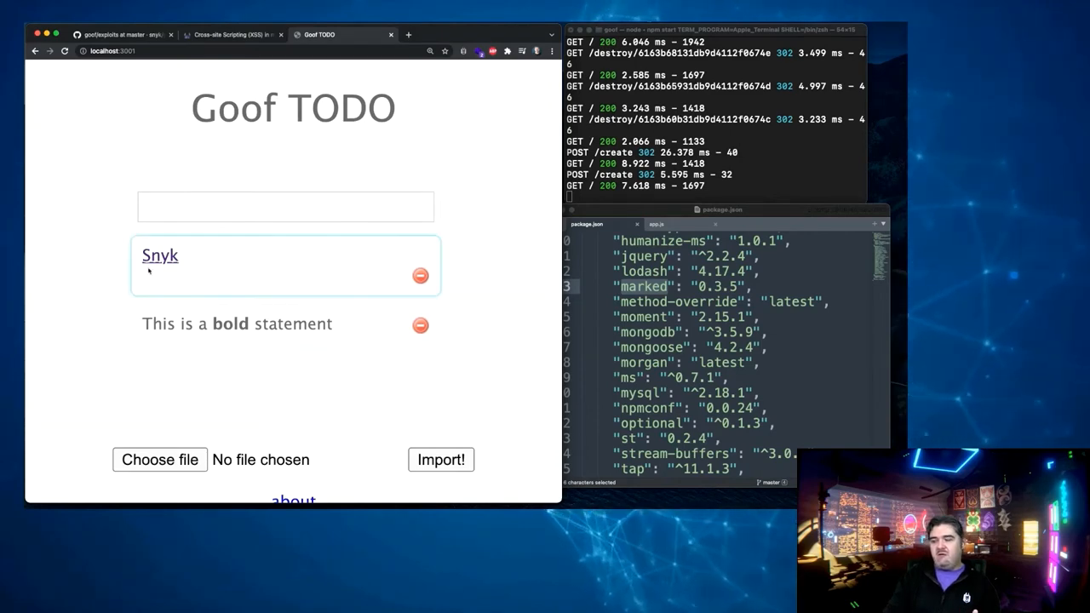
pyautogui.moveTo(161, 256)
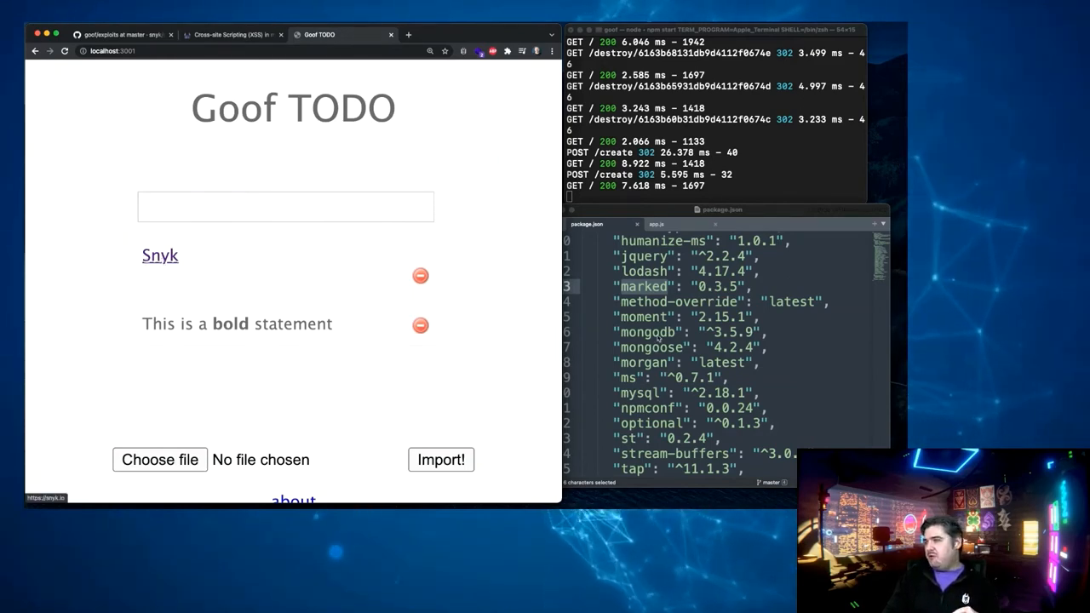
pyautogui.click(655, 224)
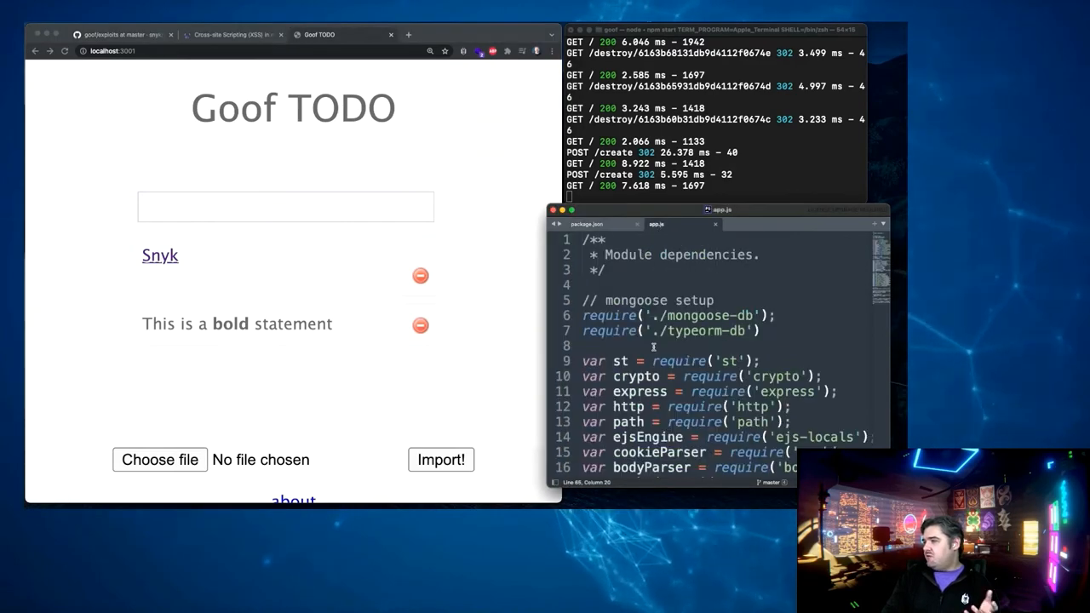
# Step: Scroll app.js to marked.setOptions and highlight setOptions and sanitize
pyautogui.scroll(-3)
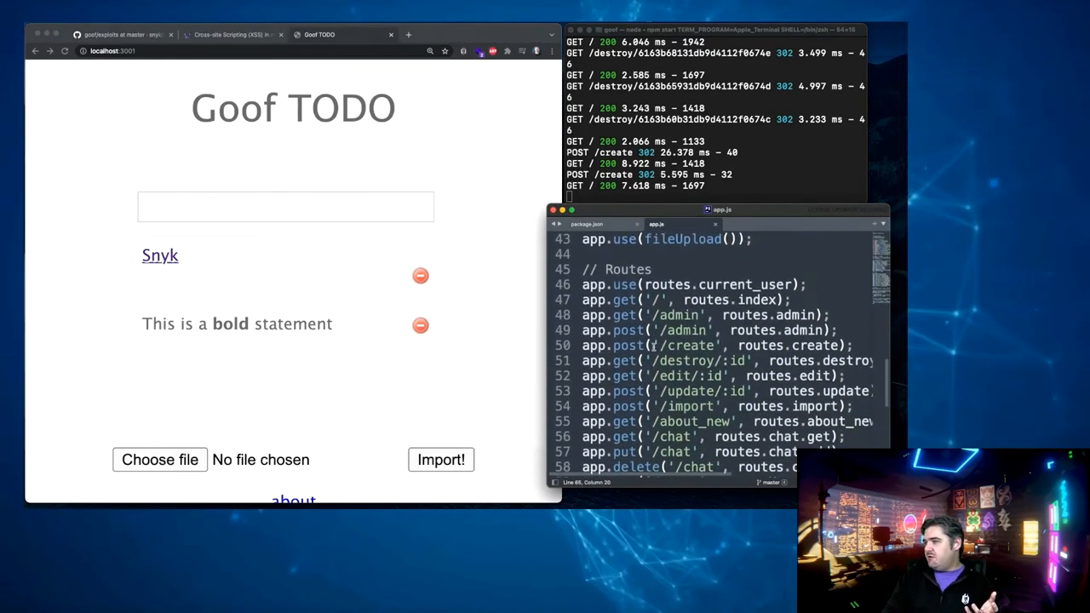
pyautogui.scroll(-3)
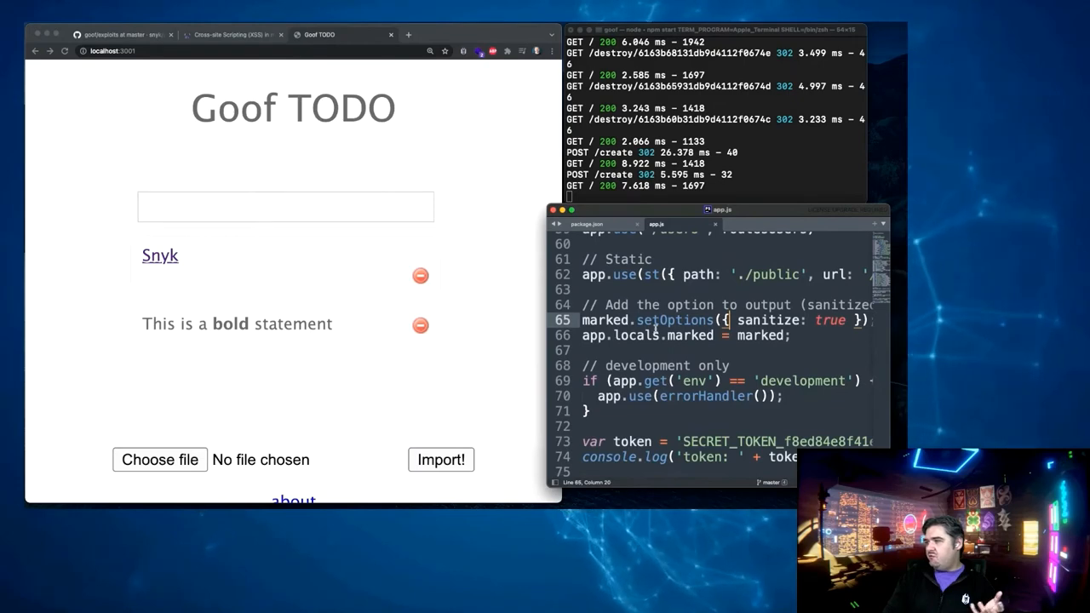
pyautogui.doubleClick(674, 319)
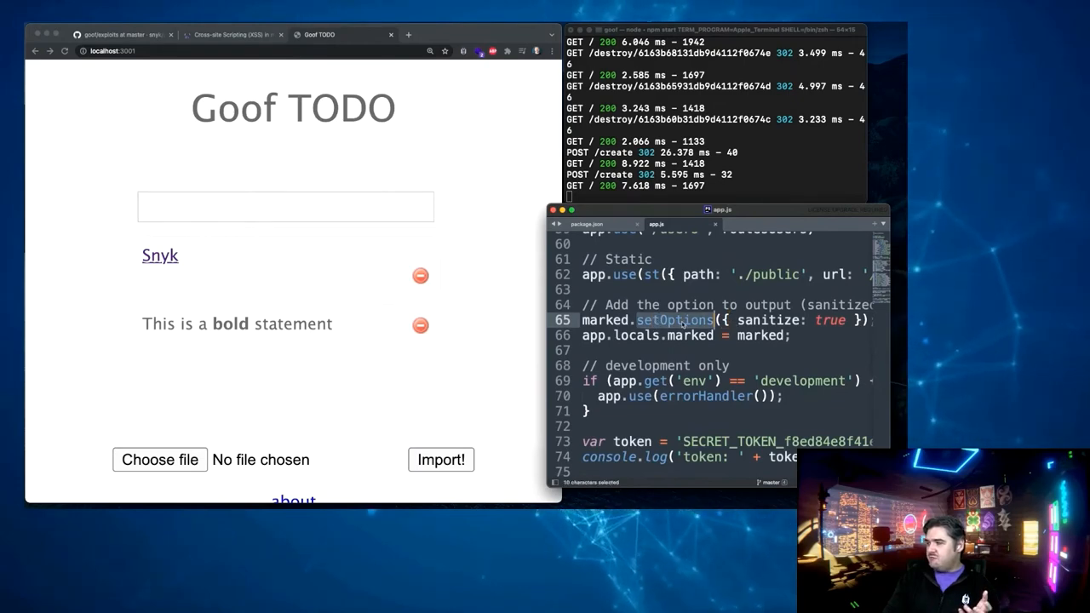
pyautogui.click(605, 320)
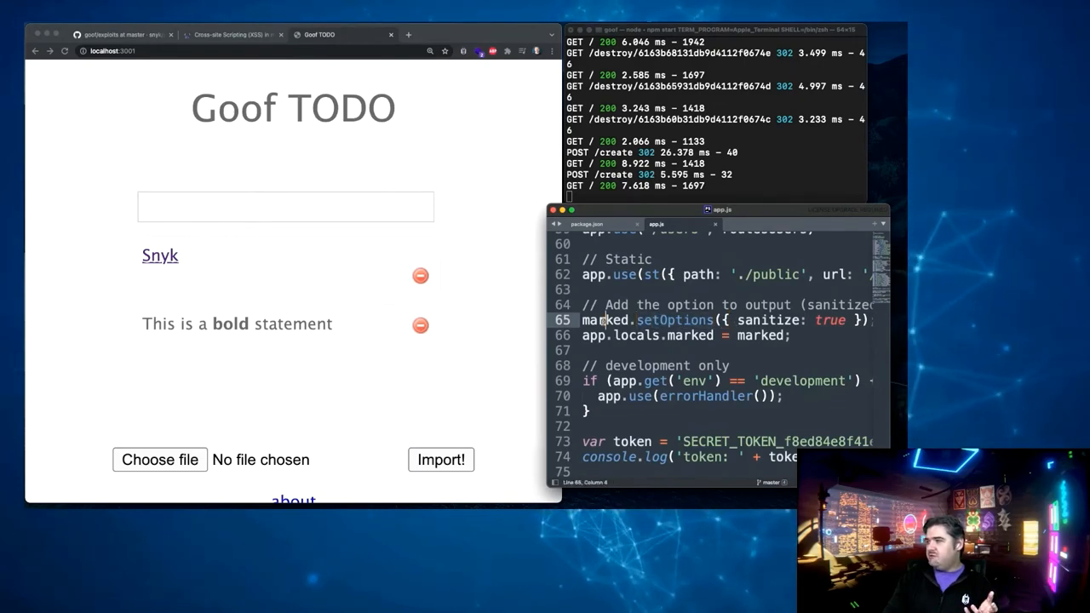
pyautogui.doubleClick(763, 319)
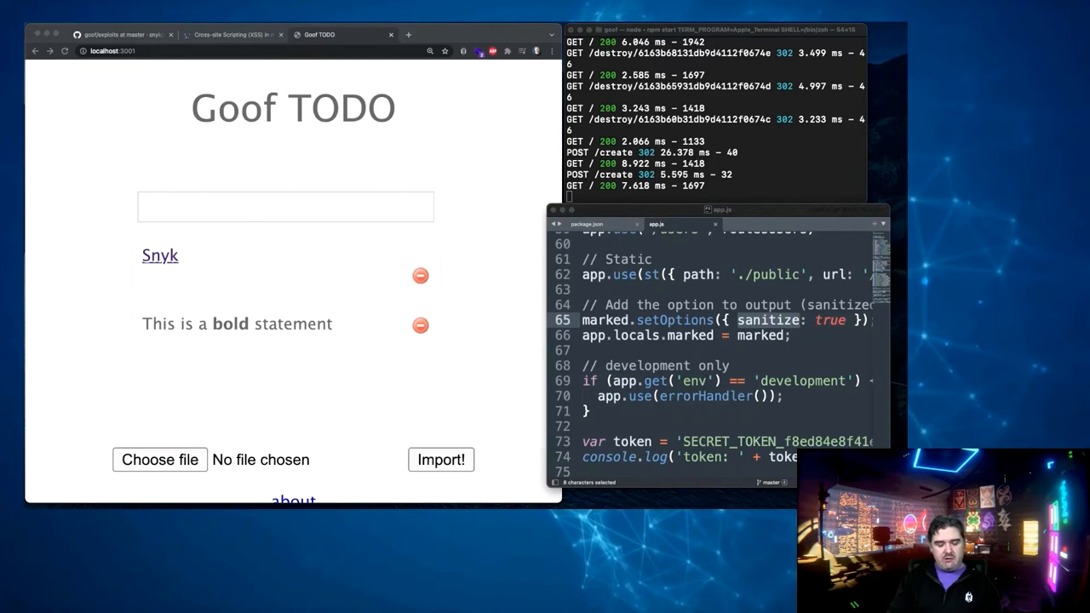
# Step: Submit the todo '[Gotcha](javascript:alert(1))', which renders as a lone ')'
pyautogui.click(286, 206)
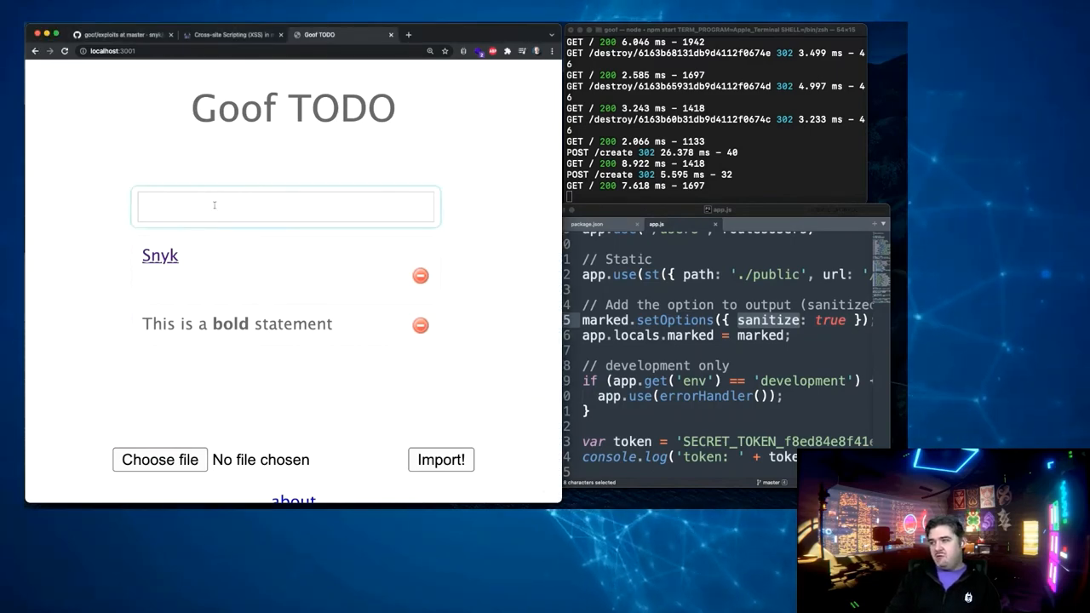
pyautogui.write('[Gotcha](javascript:alert(1))')
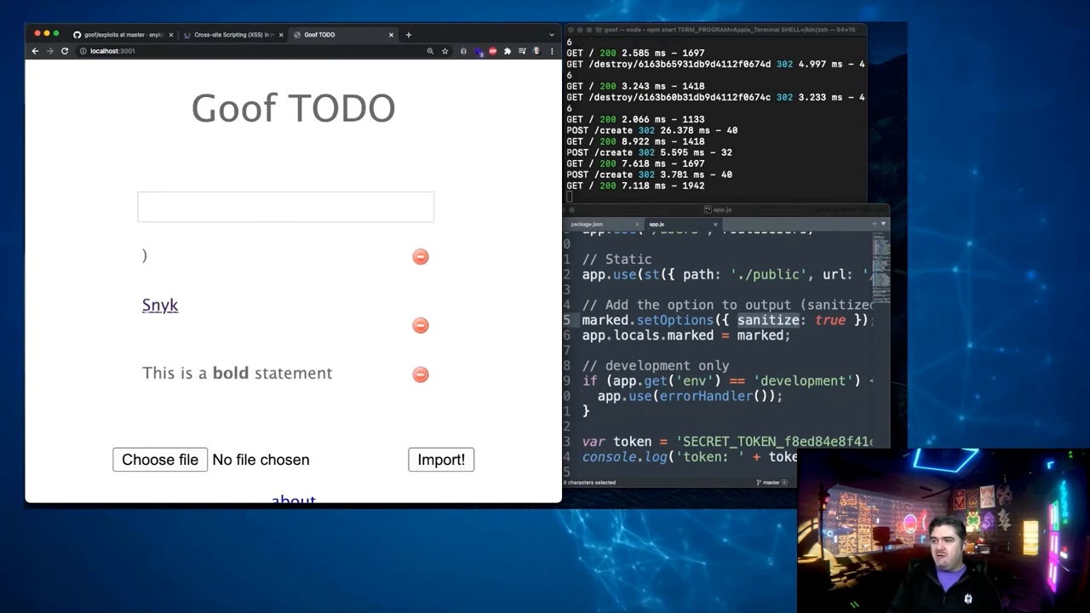
pyautogui.click(255, 256)
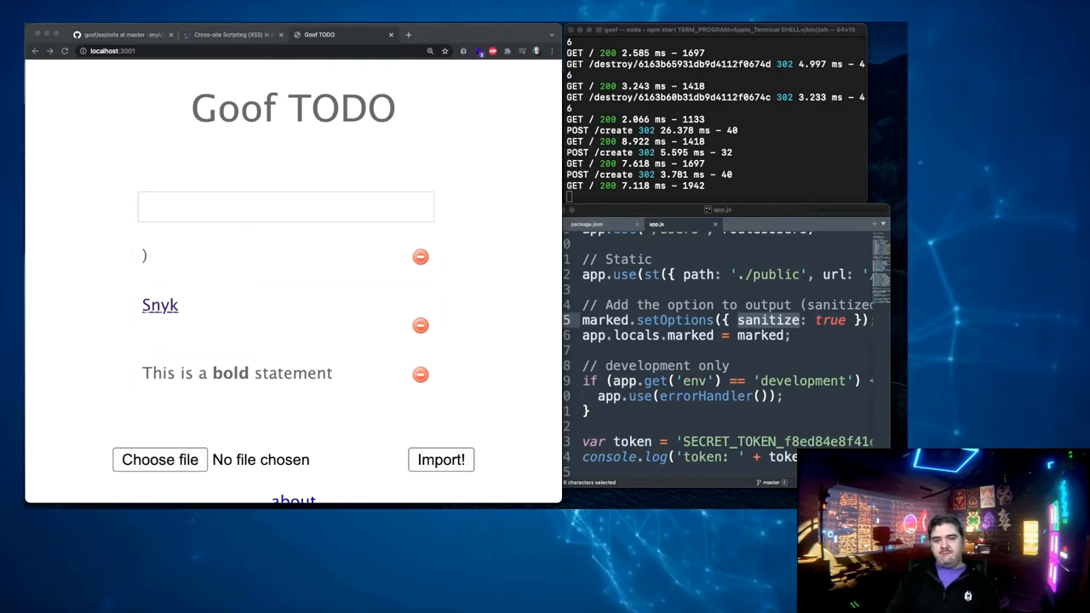
pyautogui.moveTo(73, 207)
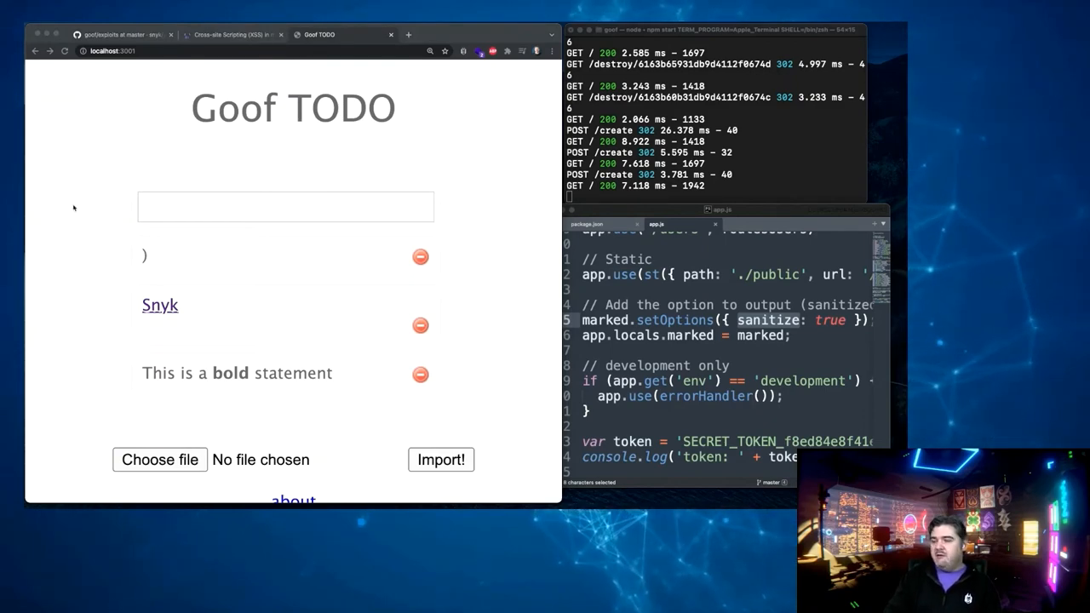
# Step: Submit a Gotcha link todo using &#58; and &#41; entities, rendering as blank
pyautogui.write('tcha](javascript&#58;alert(1&#41;)')
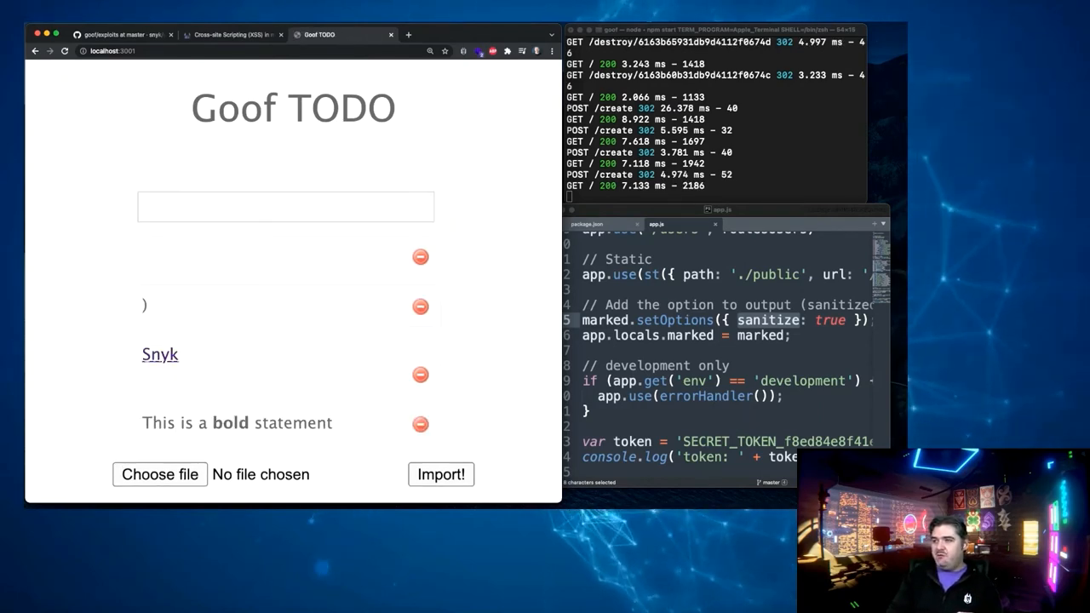
# Step: Add the obfuscated Gotcha javascript link todo, then follow it to pop 'this alert box is alerting'
pyautogui.click(285, 206)
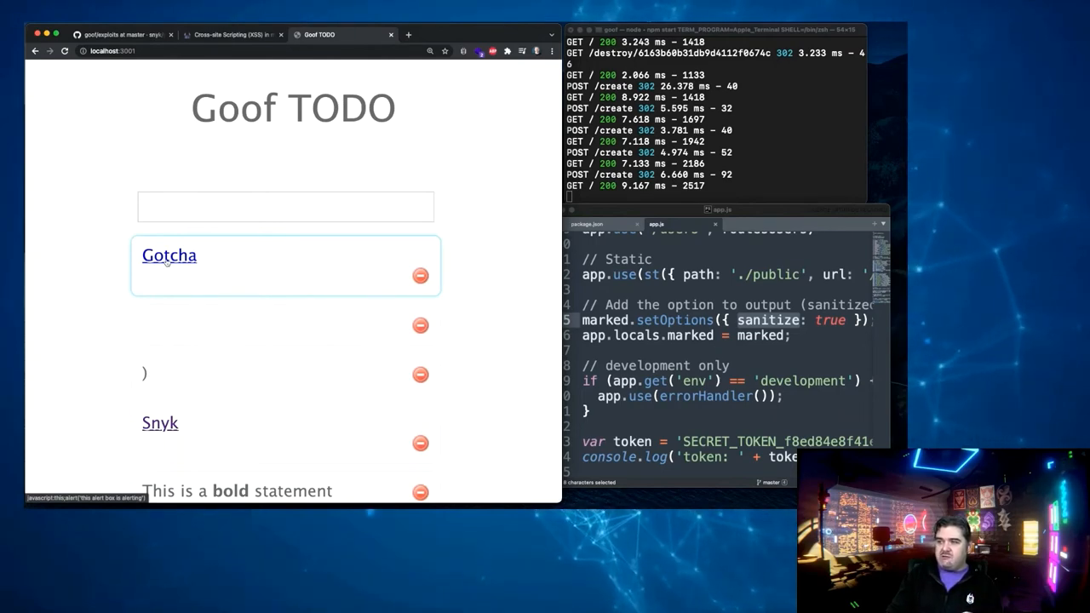
pyautogui.click(169, 254)
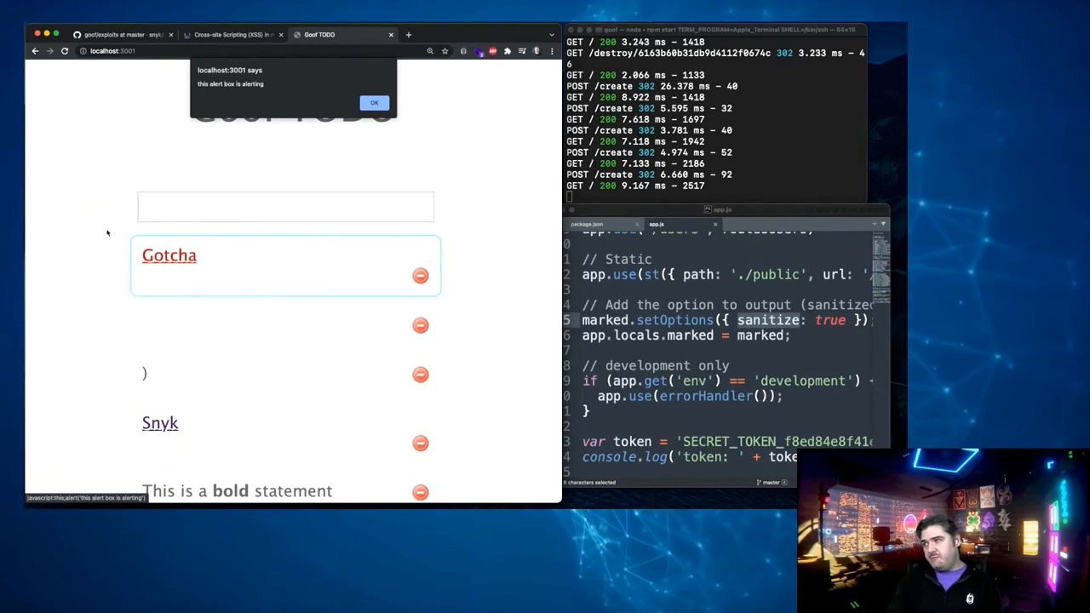
# Step: Dismiss the alert and browse into snyk/java-goof's exploits folder on GitHub
pyautogui.click(373, 102)
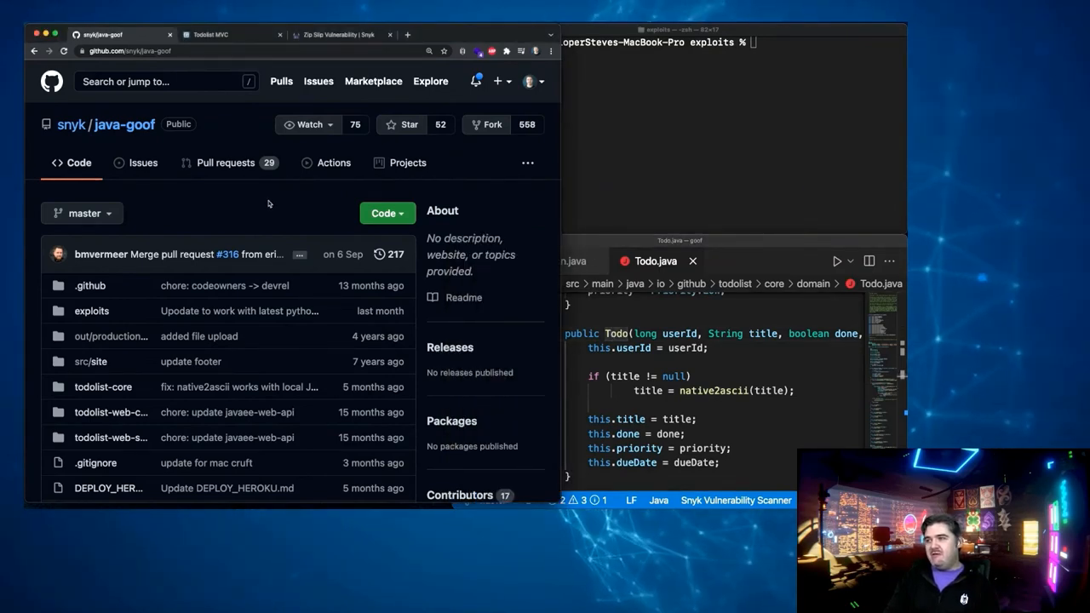
pyautogui.scroll(-3)
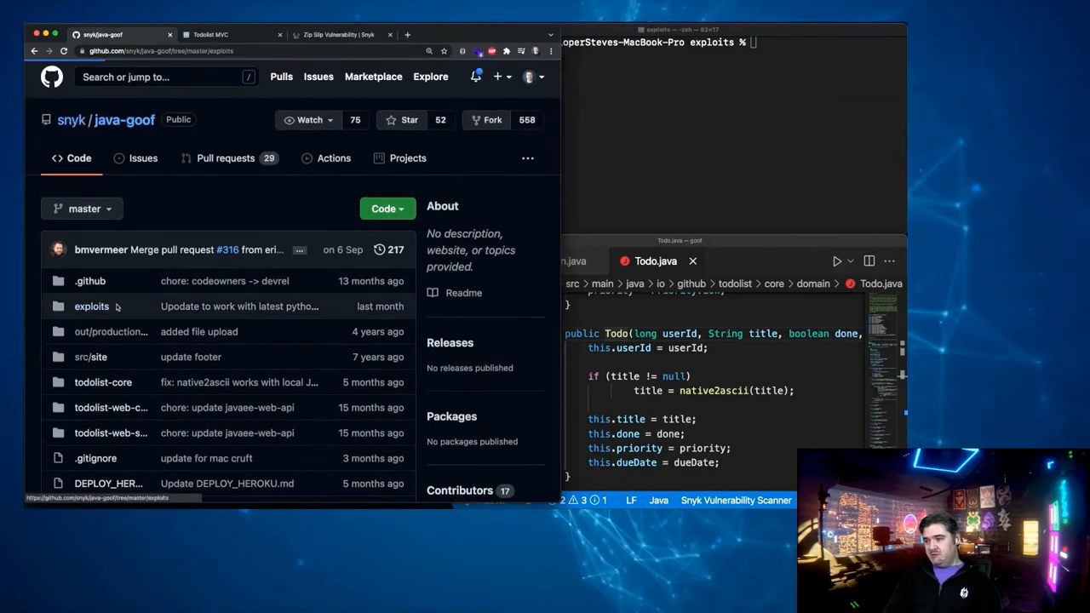
pyautogui.click(91, 306)
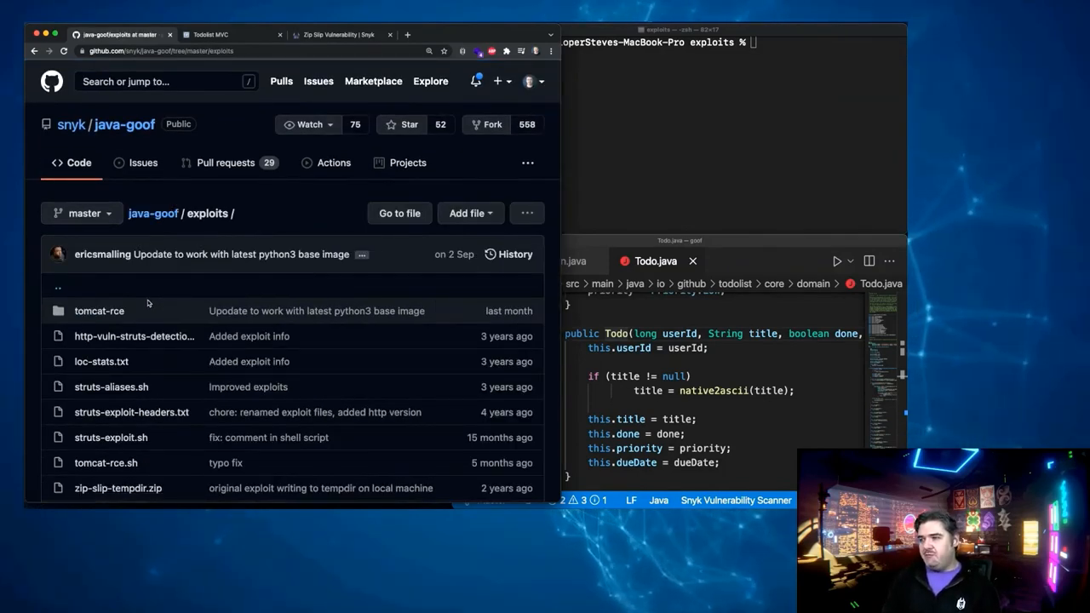
pyautogui.scroll(-3)
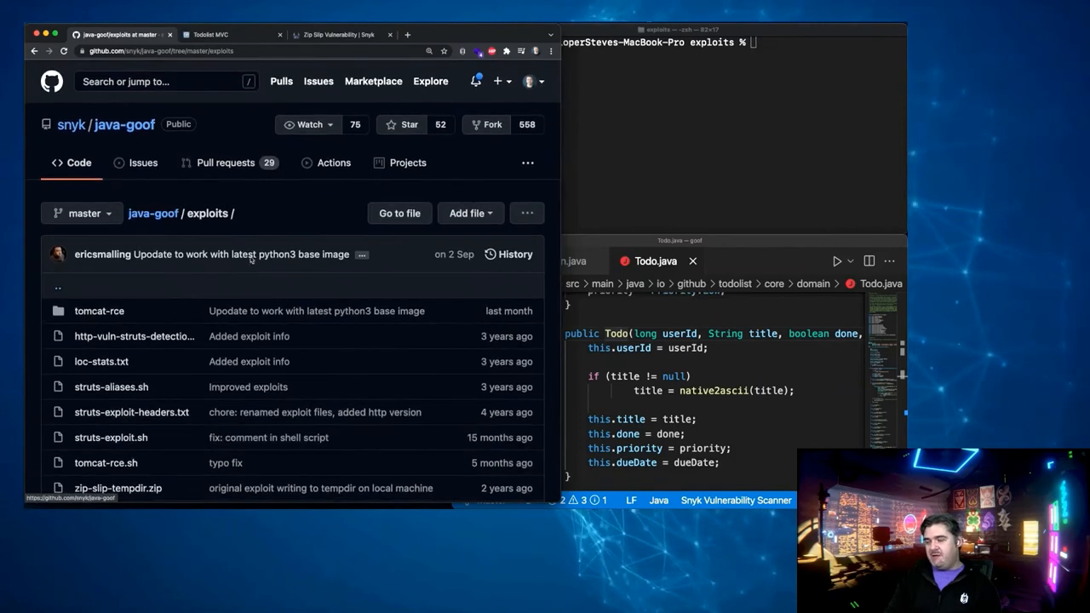
# Step: Review the Zip Slip write-up and TodoAction.java's ZipUtil import, then revisit java-goof's exploits listing
pyautogui.click(230, 35)
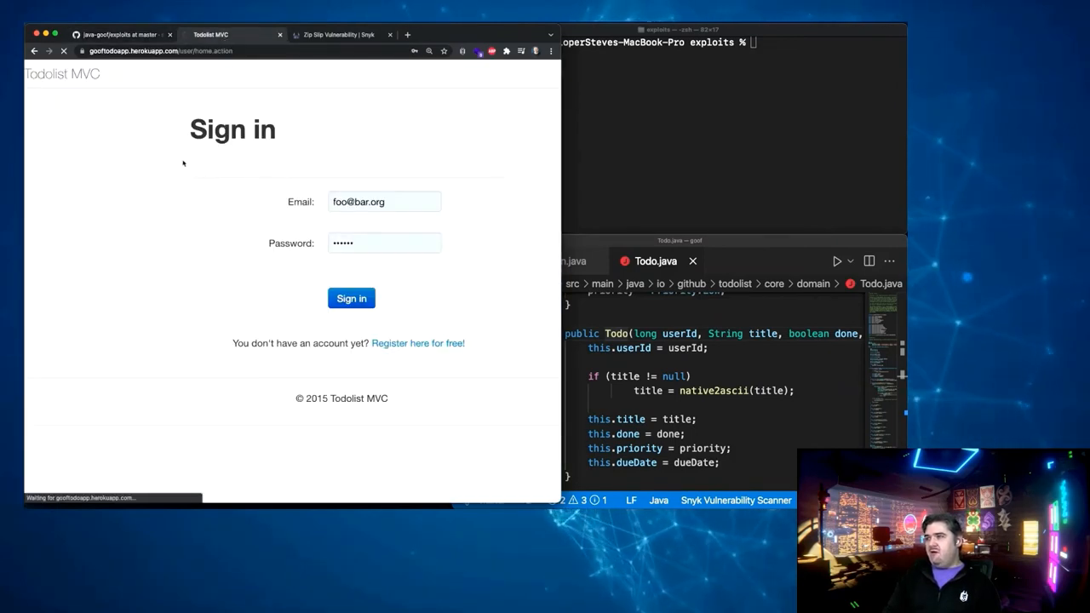
pyautogui.moveTo(336, 35)
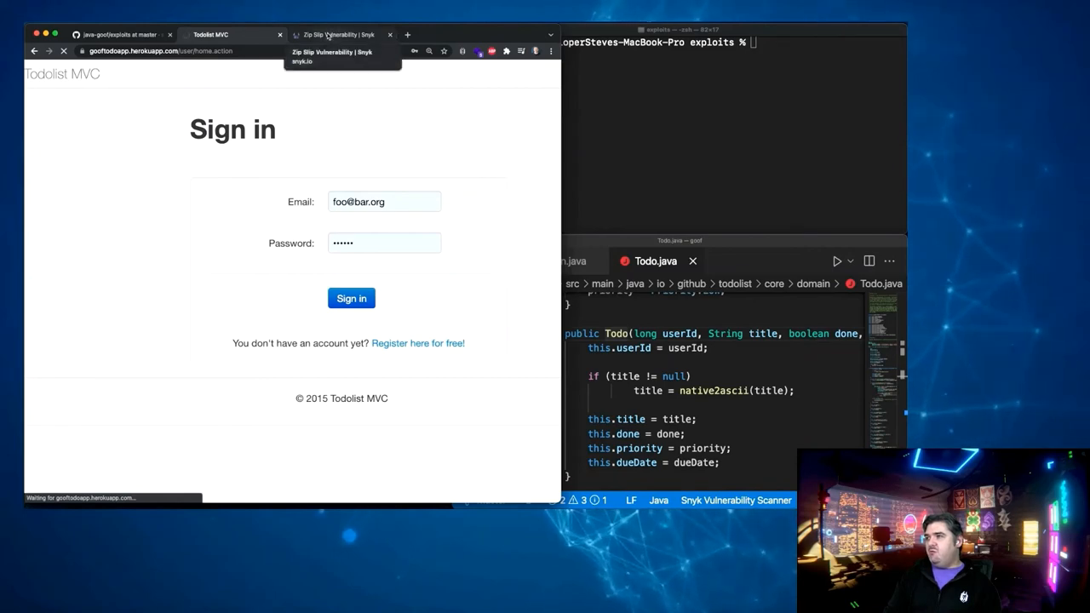
pyautogui.click(336, 35)
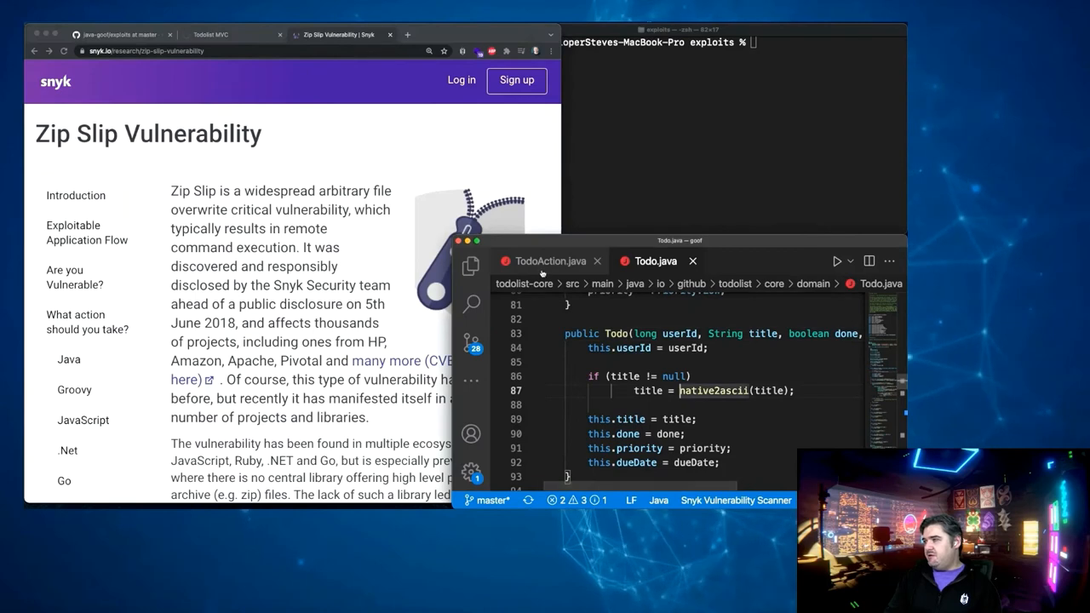
pyautogui.click(549, 261)
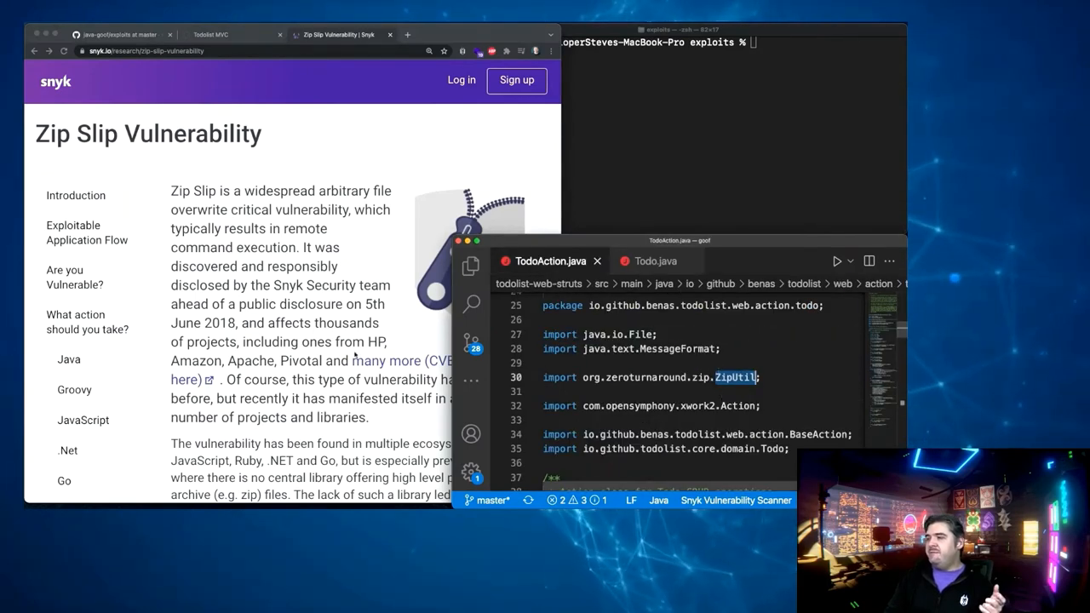
pyautogui.scroll(-3)
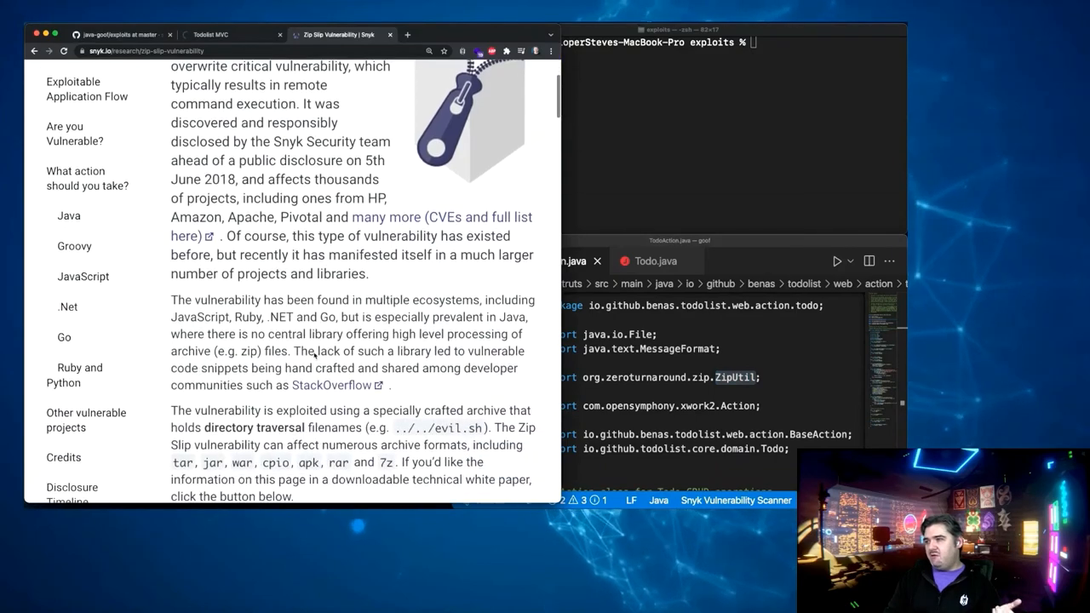
pyautogui.scroll(-3)
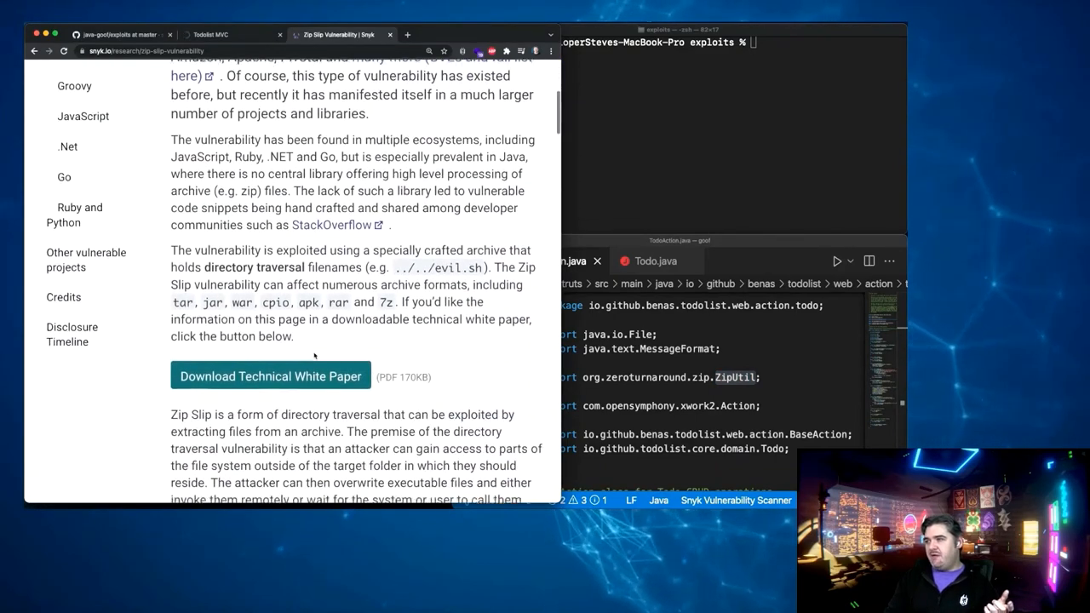
pyautogui.scroll(-3)
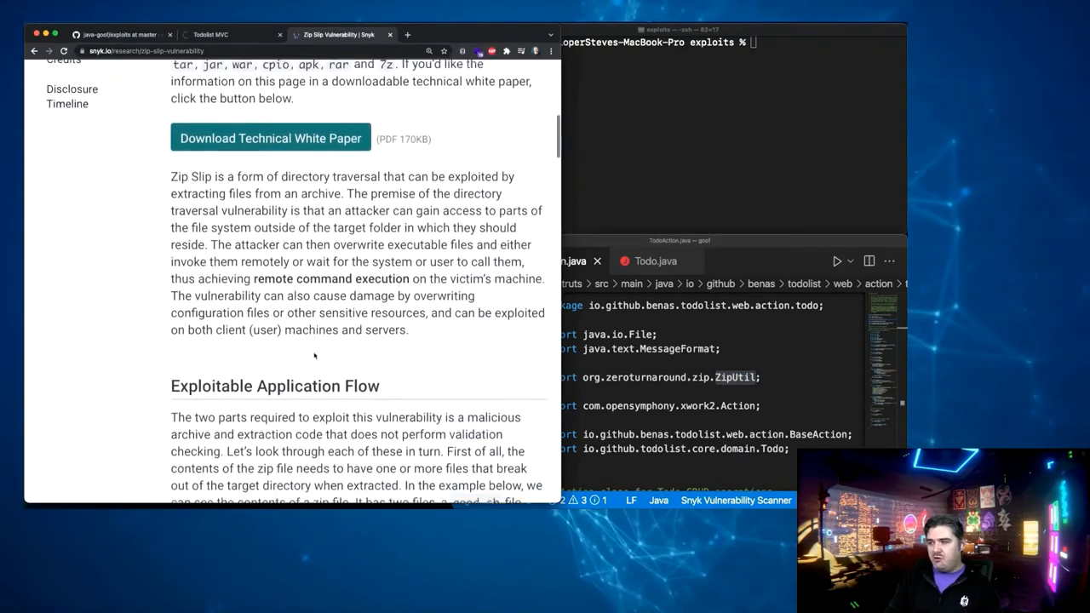
pyautogui.scroll(-3)
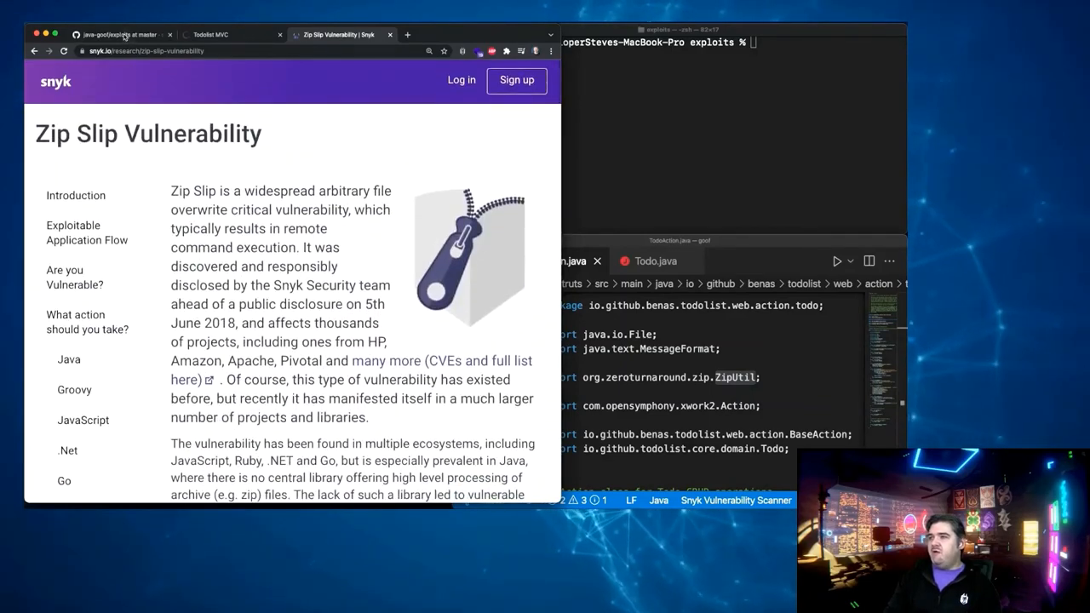
pyautogui.click(119, 35)
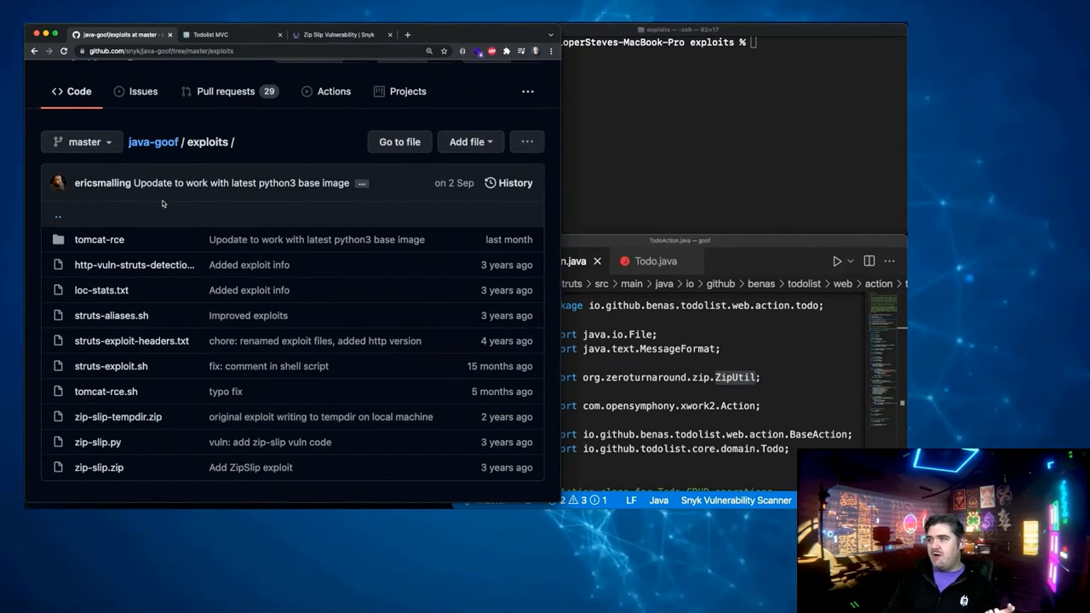
pyautogui.scroll(-3)
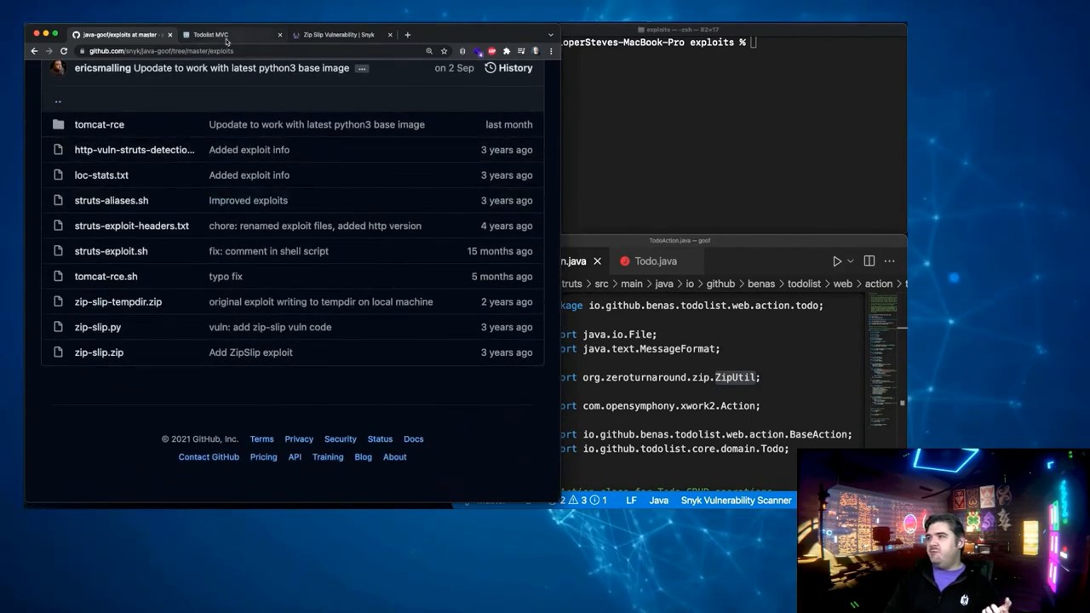
# Step: Sign in to Todolist MVC with the saved credentials and dismiss the breached-password warning
pyautogui.click(211, 35)
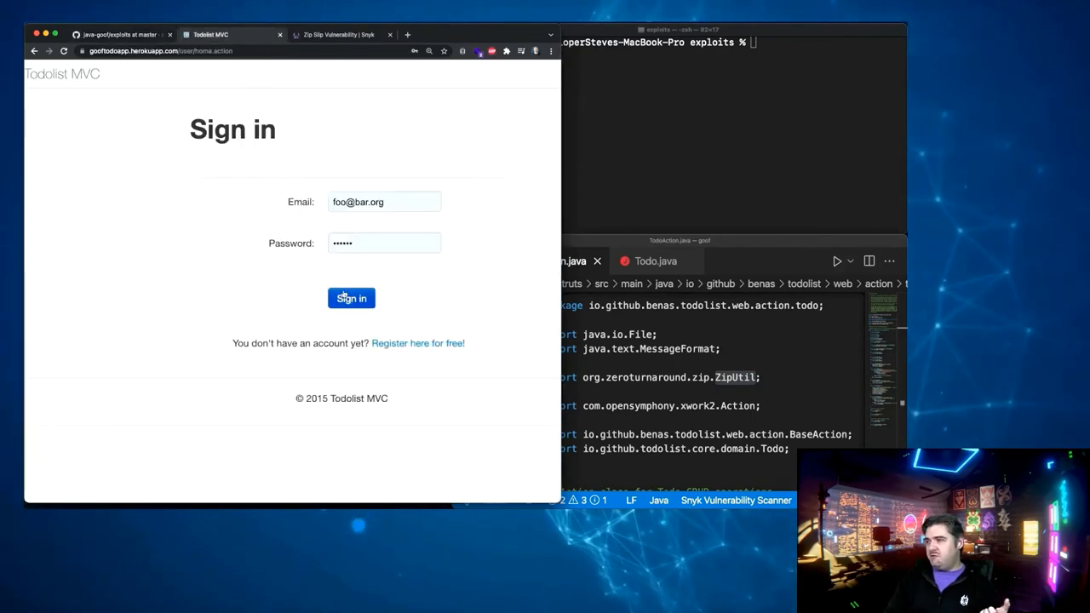
pyautogui.click(351, 298)
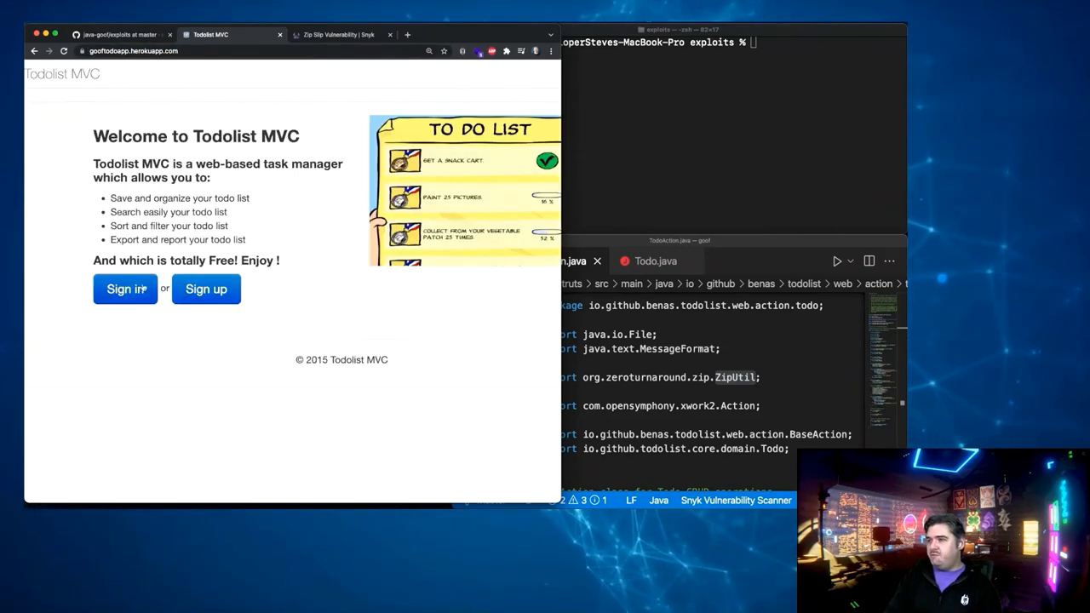
pyautogui.click(125, 289)
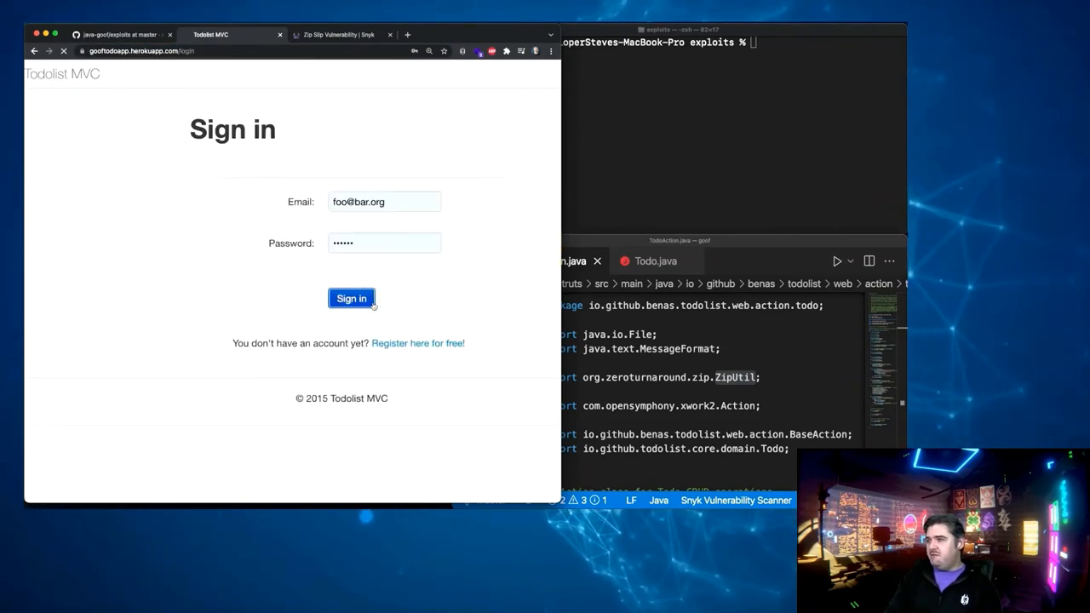
pyautogui.click(352, 298)
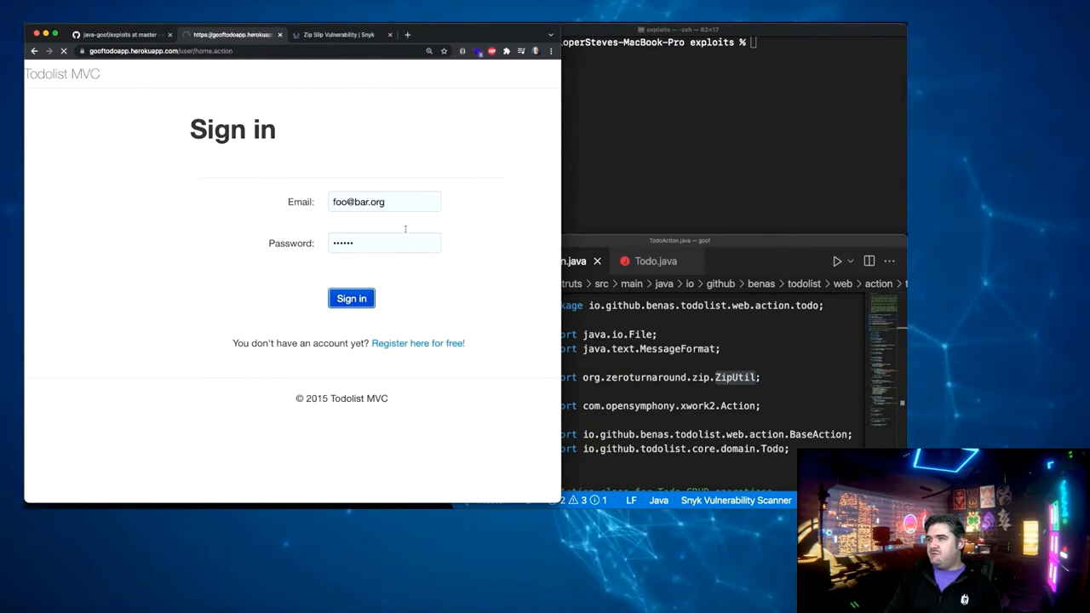
pyautogui.click(351, 298)
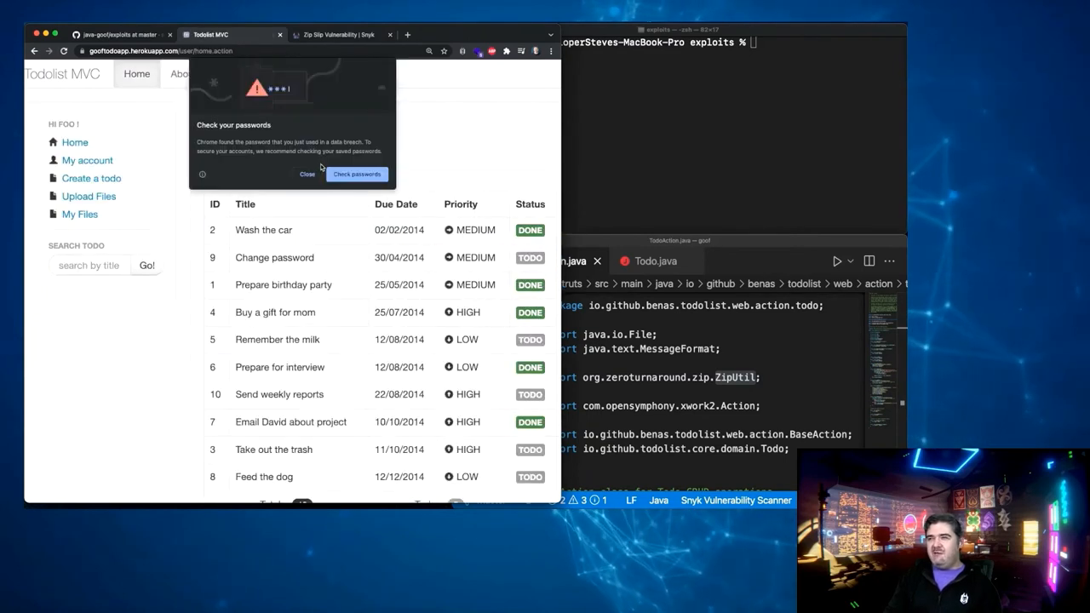
pyautogui.click(307, 173)
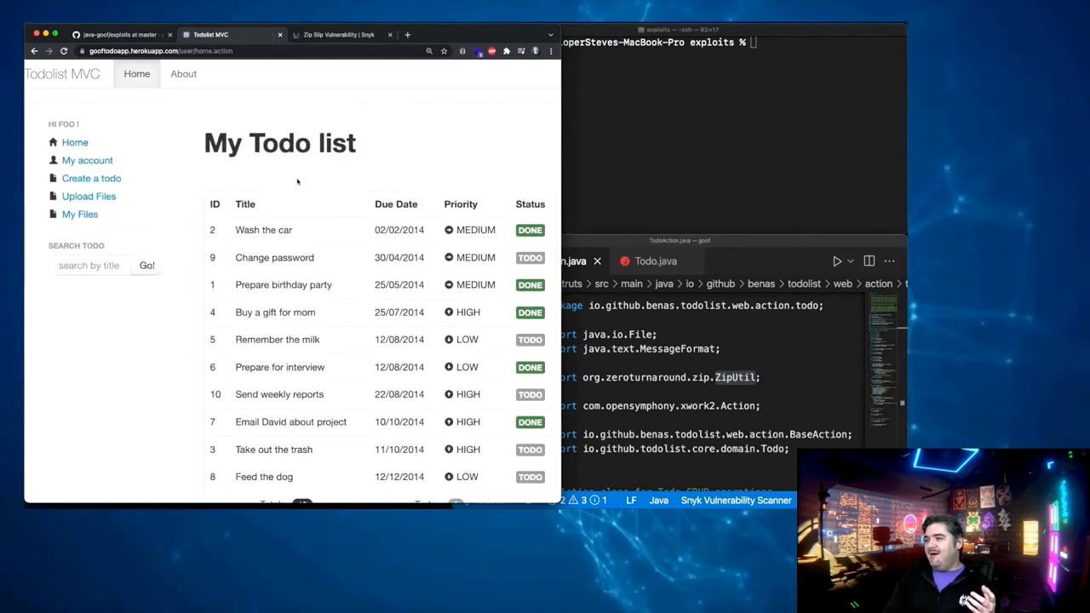
pyautogui.moveTo(91, 178)
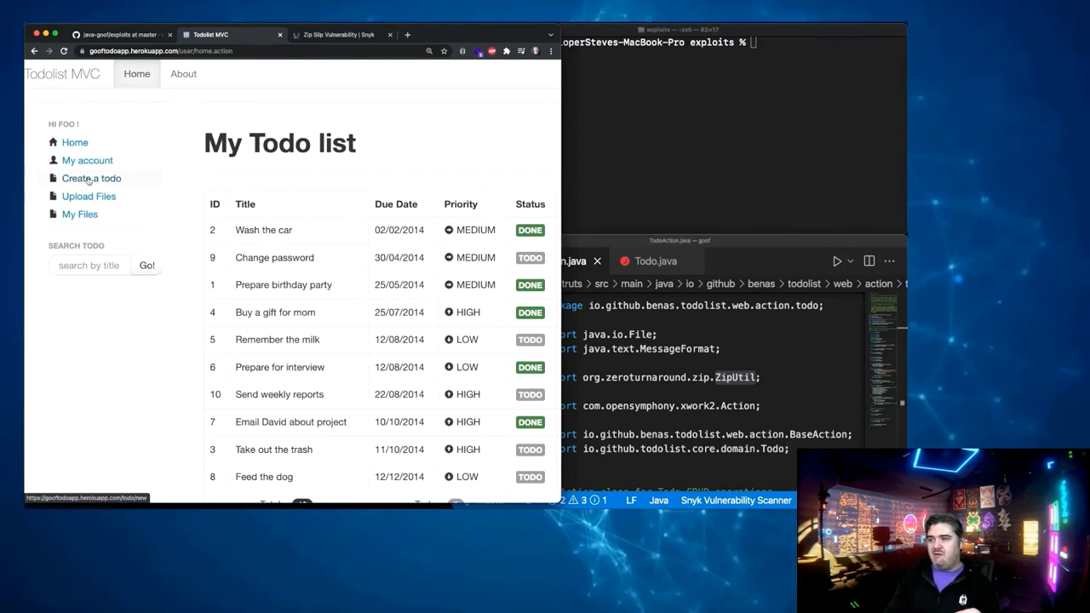
# Step: Open the Create a todo page from the left sidebar
pyautogui.click(91, 178)
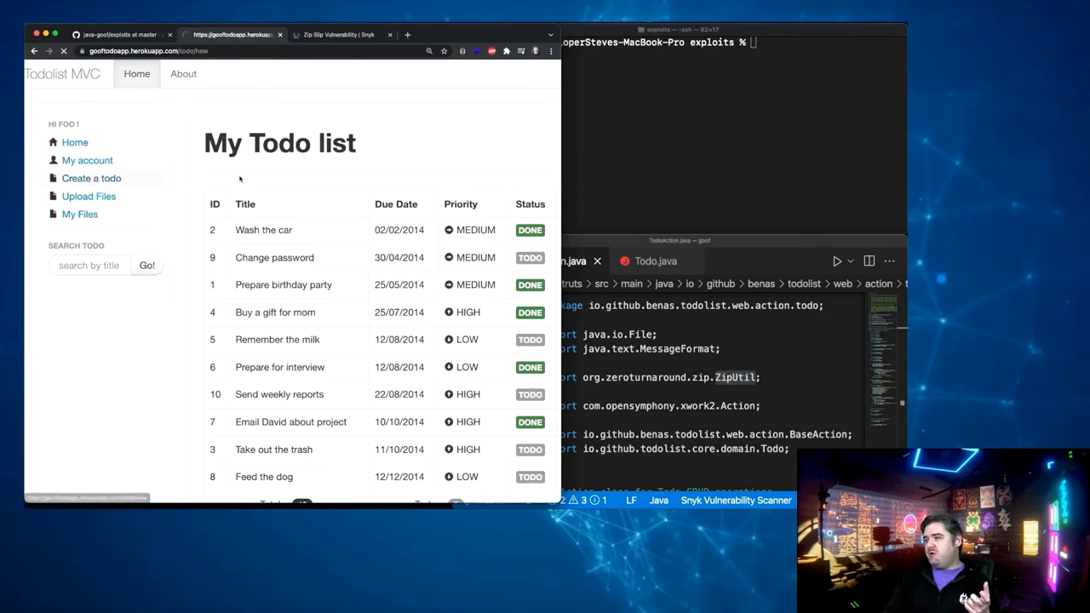
# Step: Create 'demo todo' due 01/02/1970 at Low priority
pyautogui.click(91, 178)
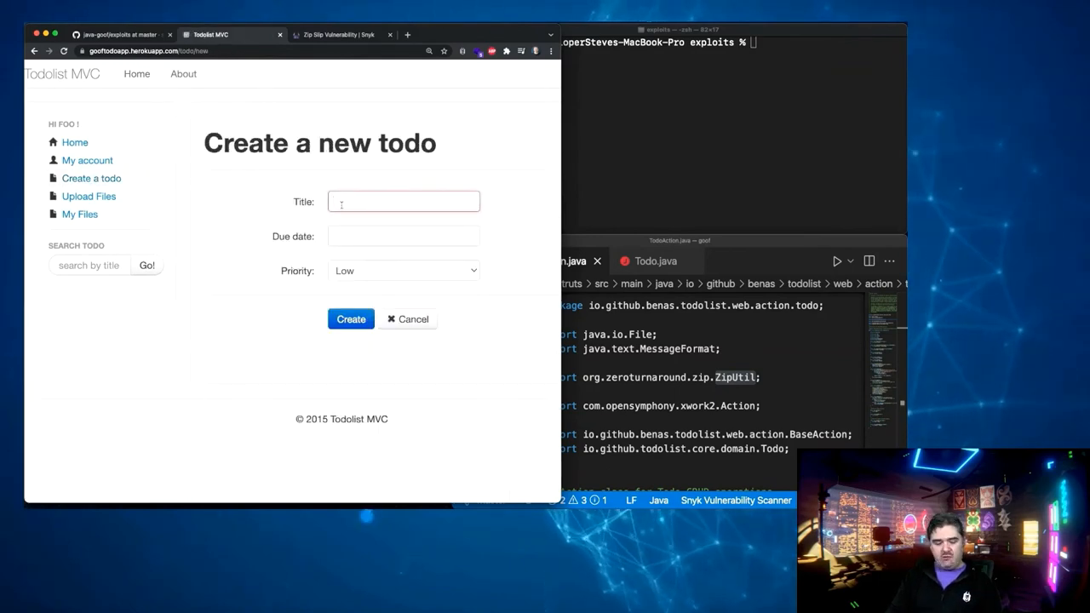
pyautogui.click(350, 318)
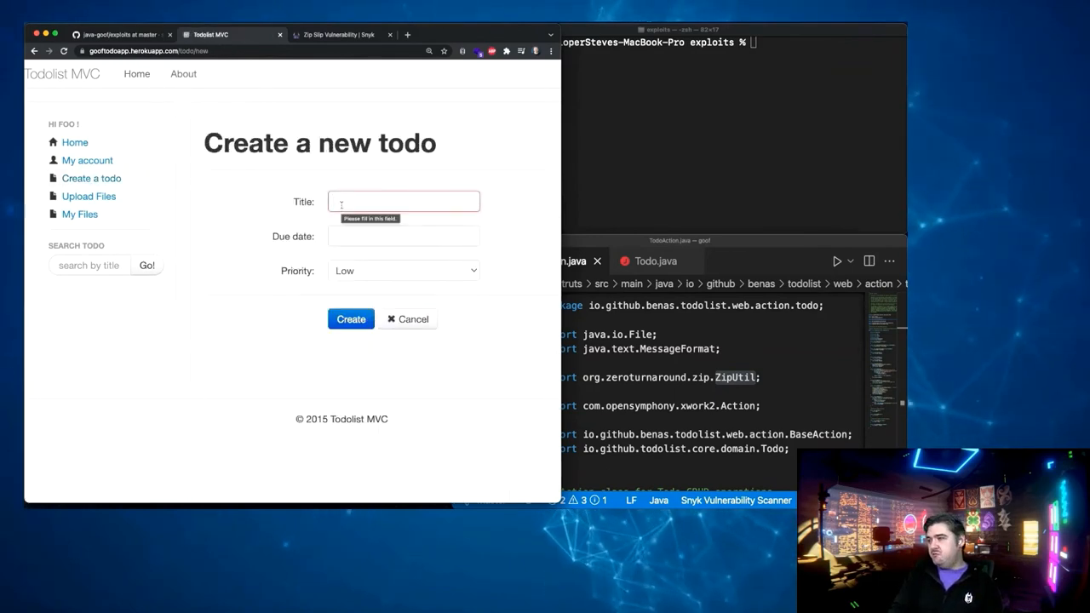
pyautogui.write('demo todo')
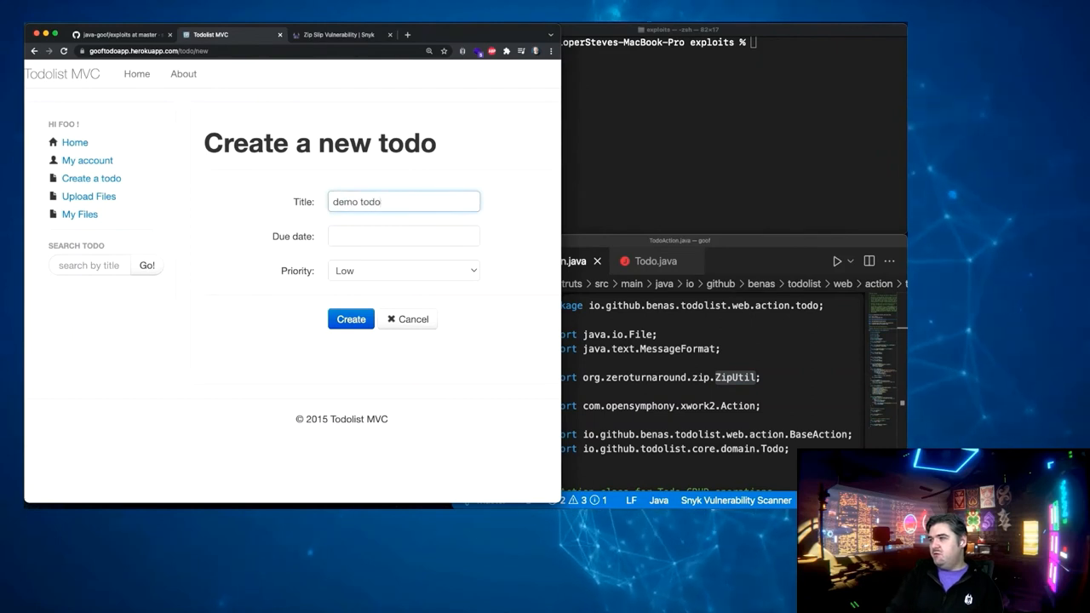
pyautogui.write('01/02/1970')
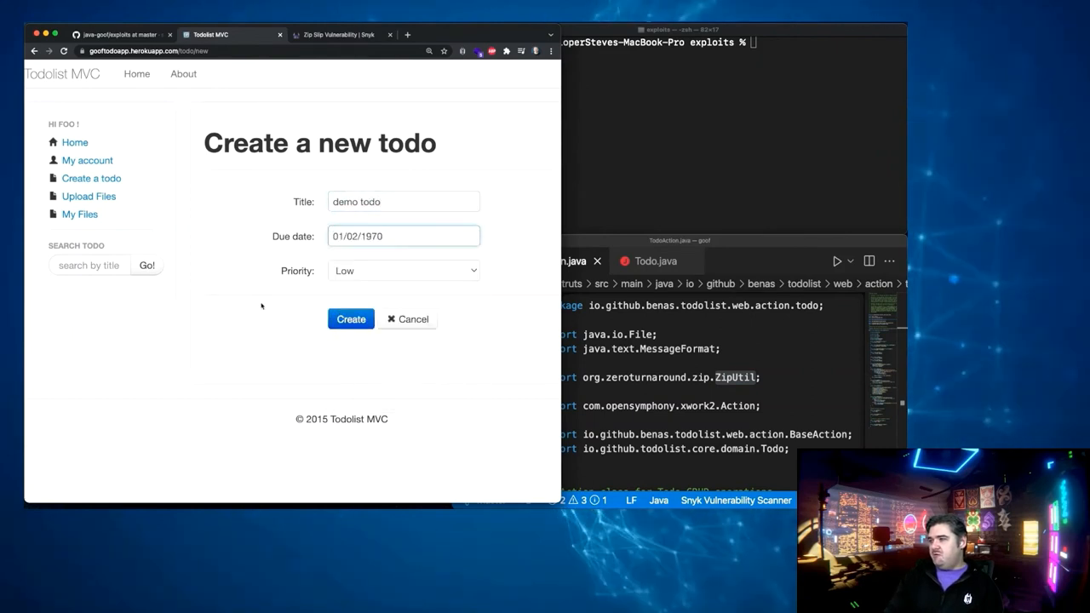
pyautogui.click(351, 318)
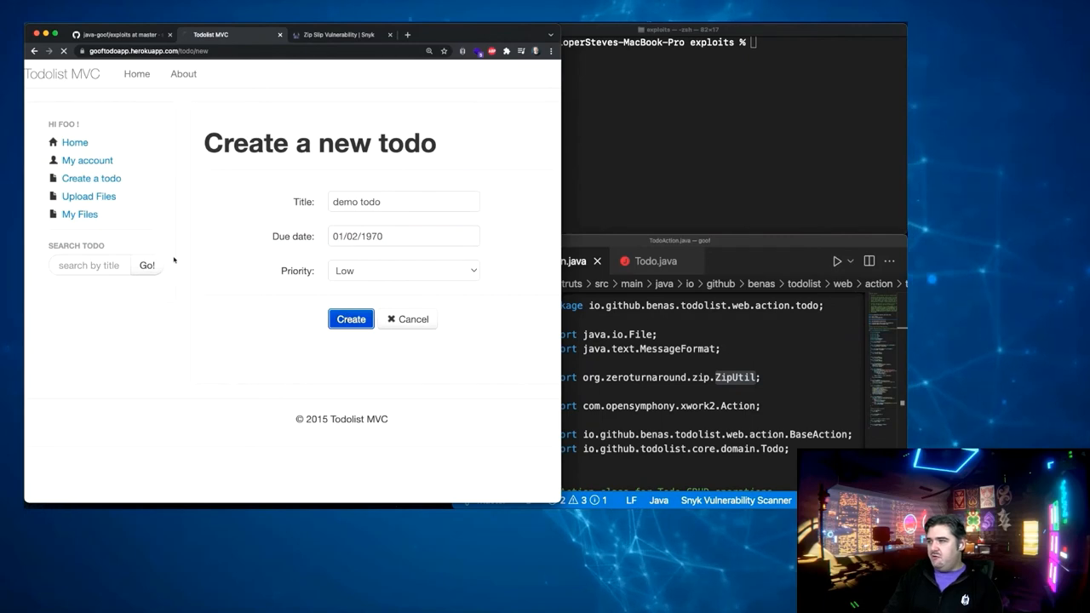
pyautogui.click(351, 318)
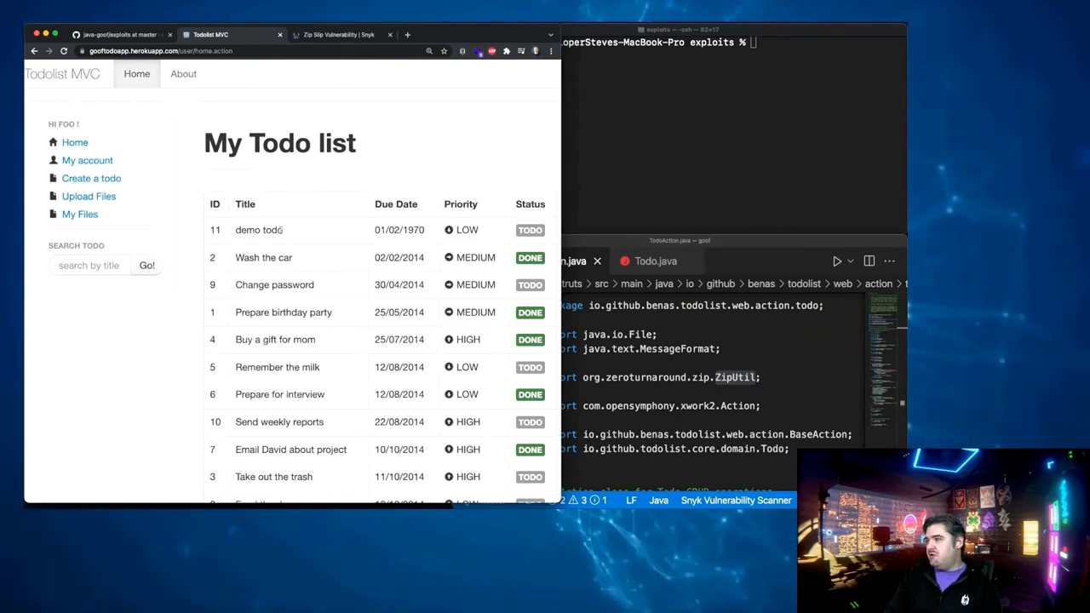
pyautogui.moveTo(89, 195)
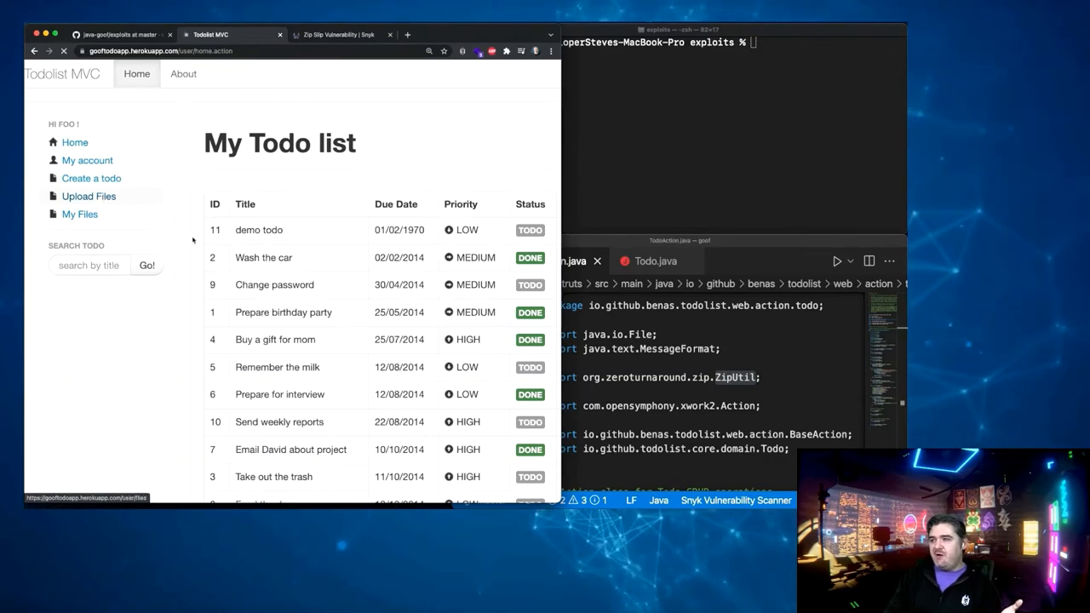
# Step: Open the upload page and run jar -tvf zip-slip.zip to reveal the native2ascii traversal entry
pyautogui.click(89, 196)
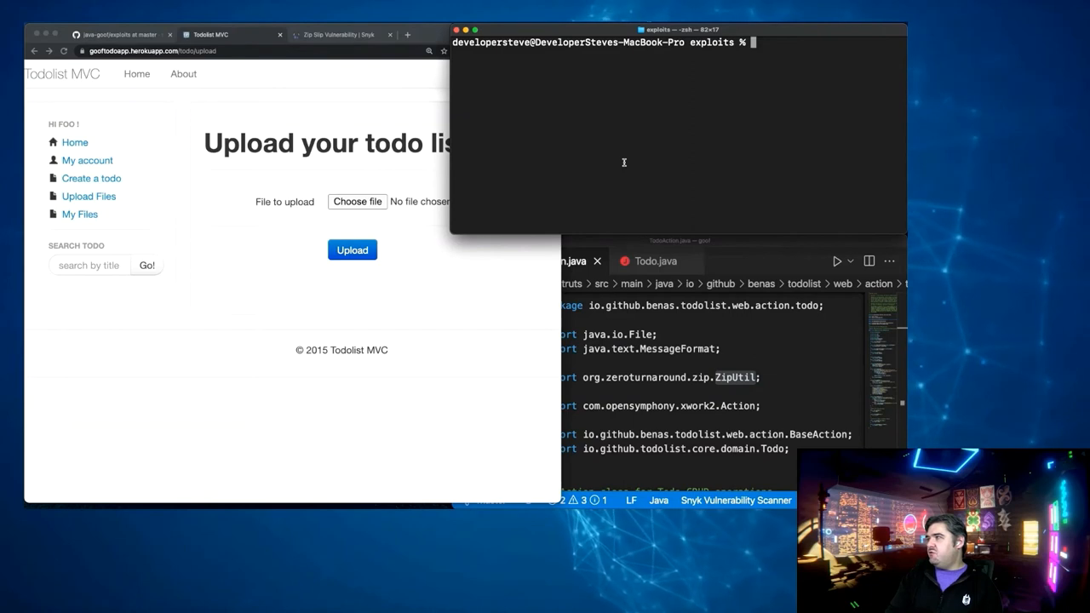
pyautogui.write('jar -tvf zip-slip.zip')
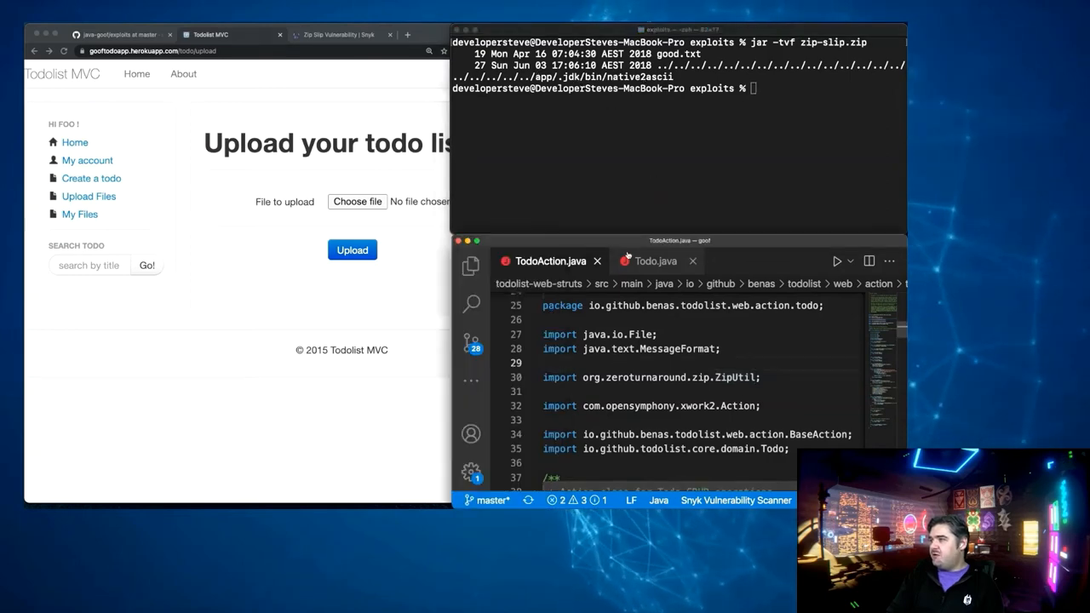
# Step: Show Todo.java and highlight native2ascii applied to the title on line 87
pyautogui.click(655, 260)
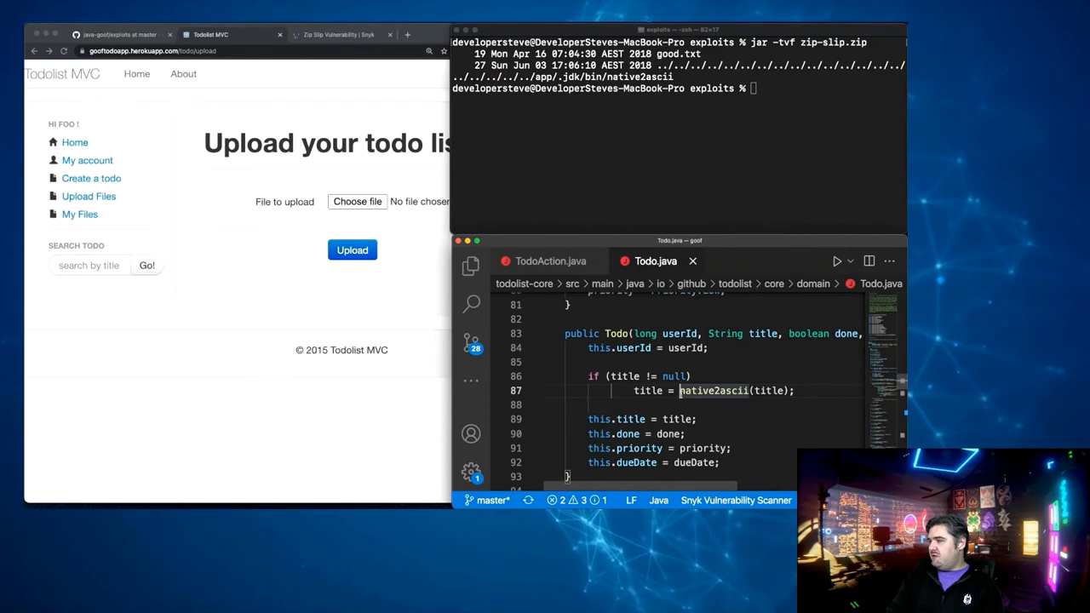
pyautogui.doubleClick(714, 390)
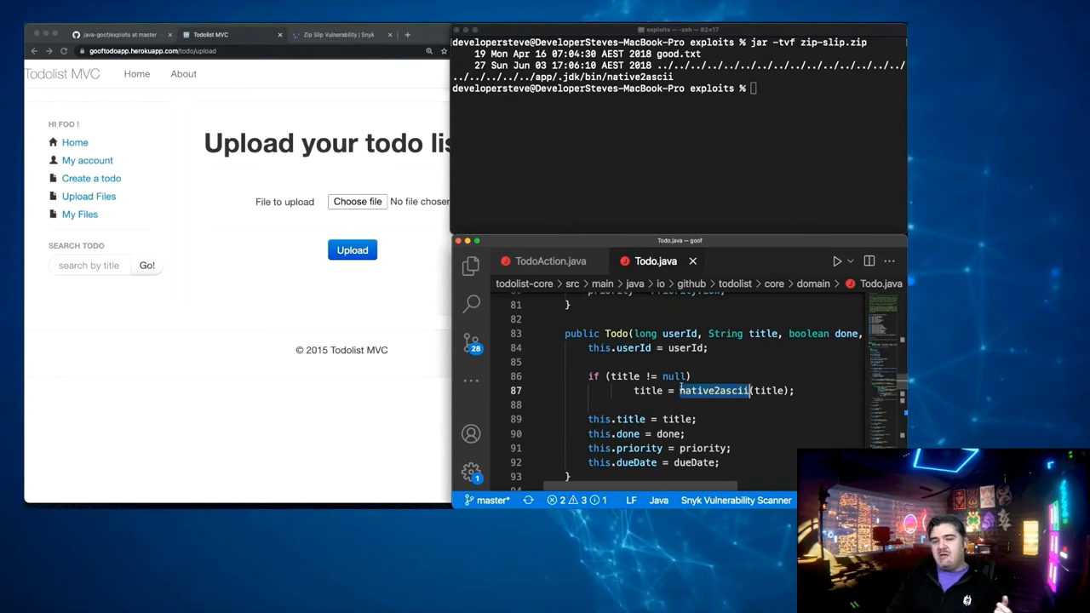
pyautogui.moveTo(411, 326)
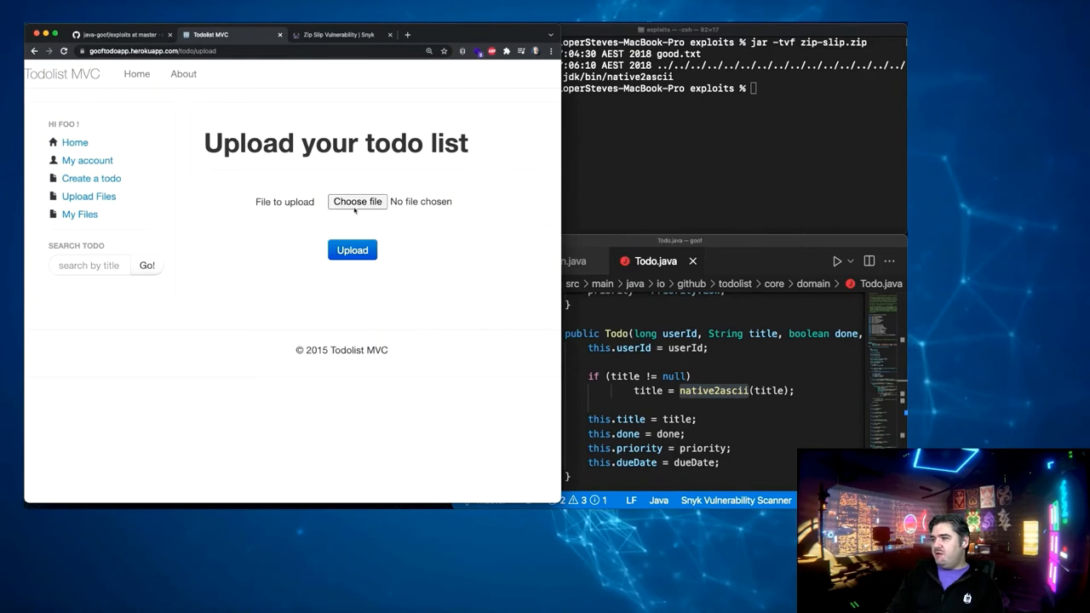
# Step: Choose and upload zip-slip.zip, then view My Files listing good.txt
pyautogui.click(357, 201)
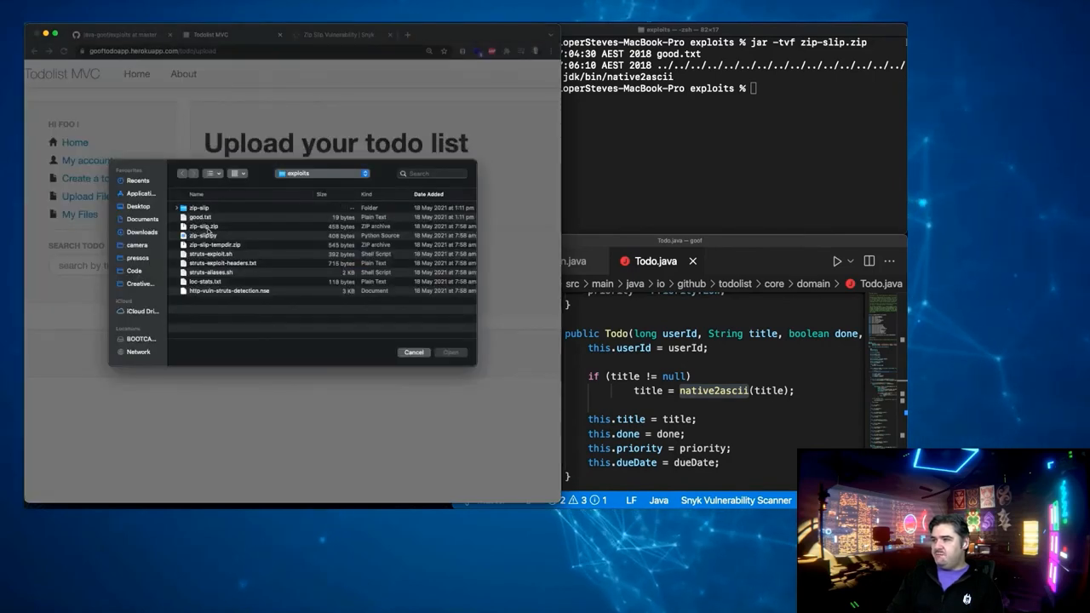
pyautogui.click(450, 351)
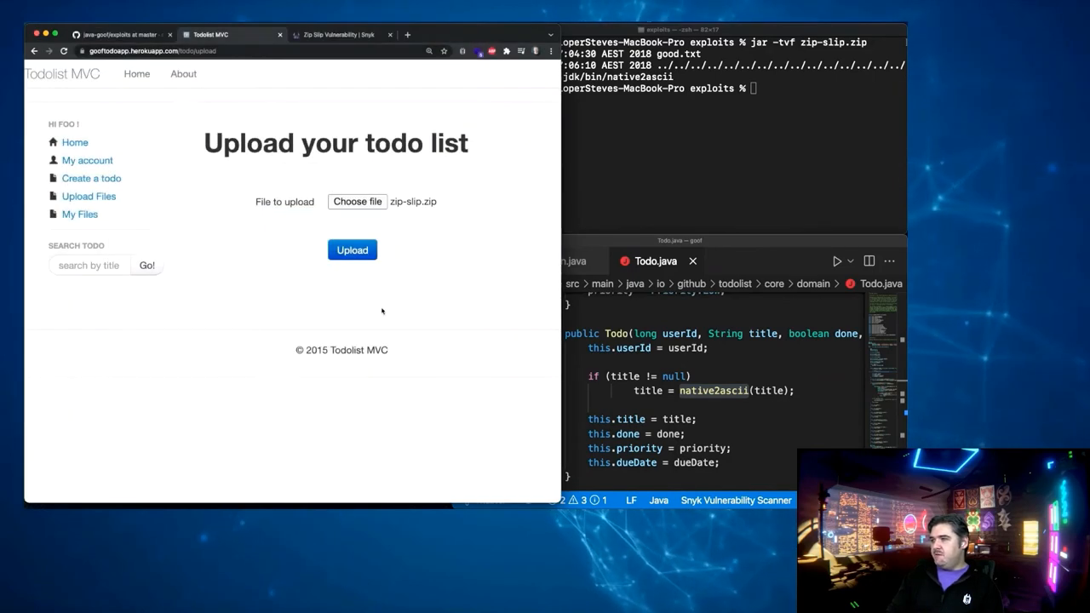
pyautogui.click(352, 250)
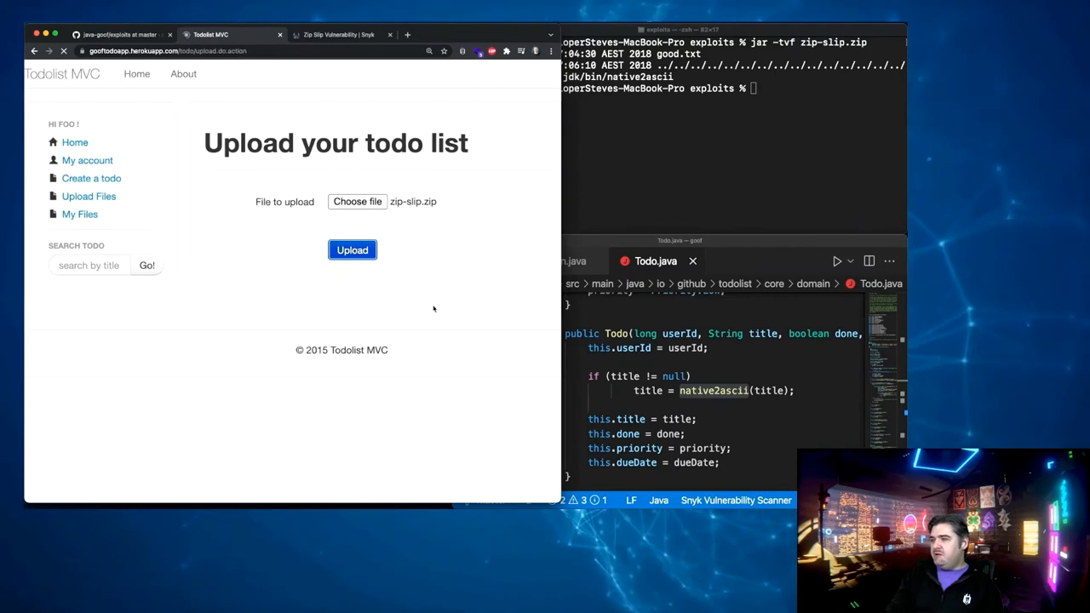
pyautogui.click(79, 214)
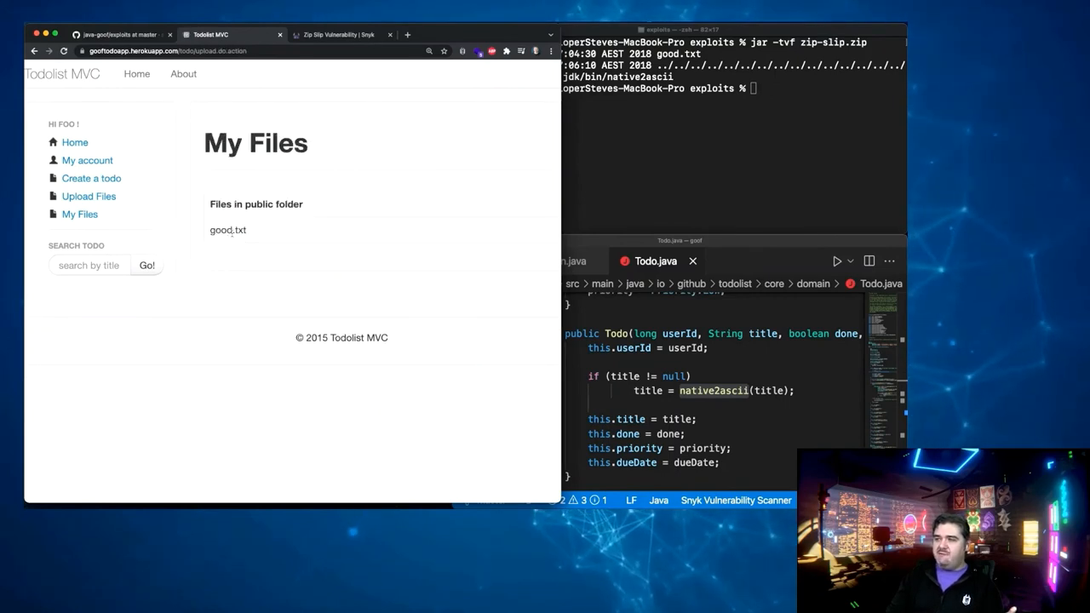
pyautogui.moveTo(238, 243)
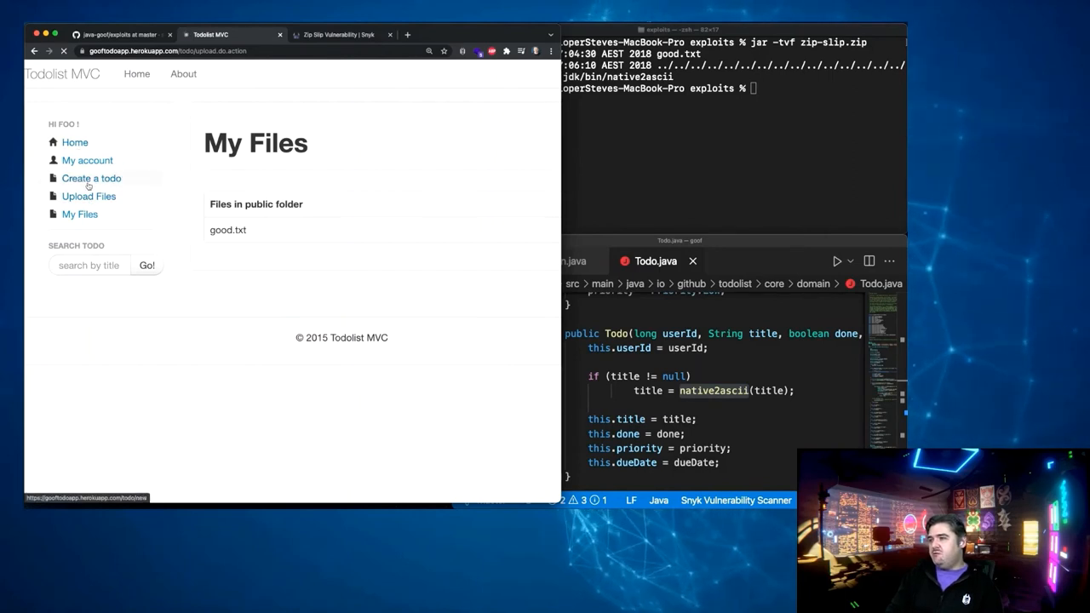
# Step: Submit a Low-priority todo due 1 February 1970; item 12 shows 'MWHAHAHAHAH GOTCHA!'
pyautogui.click(91, 178)
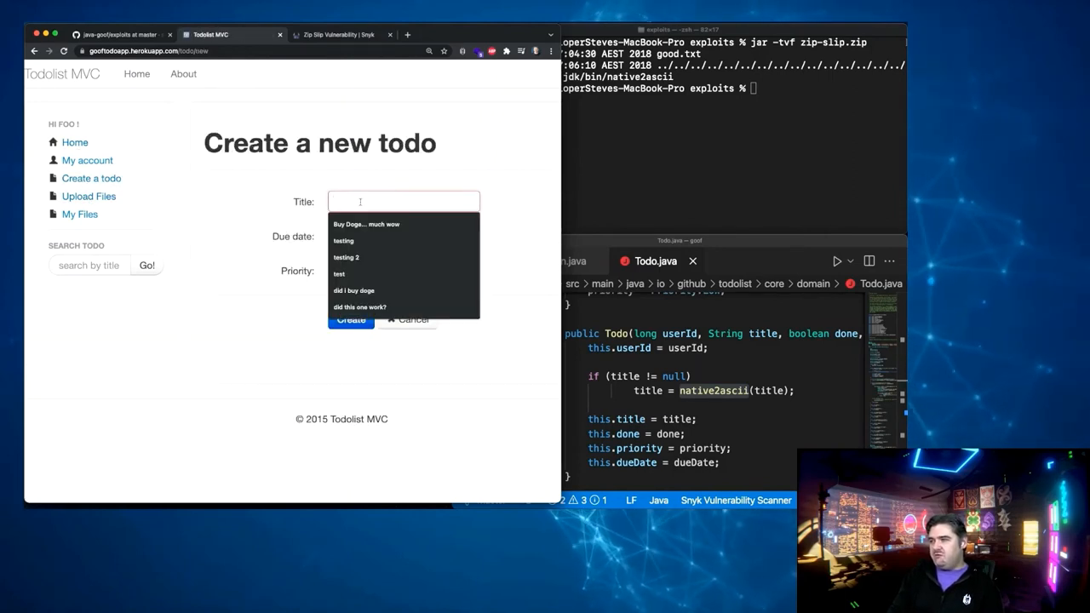
pyautogui.click(404, 236)
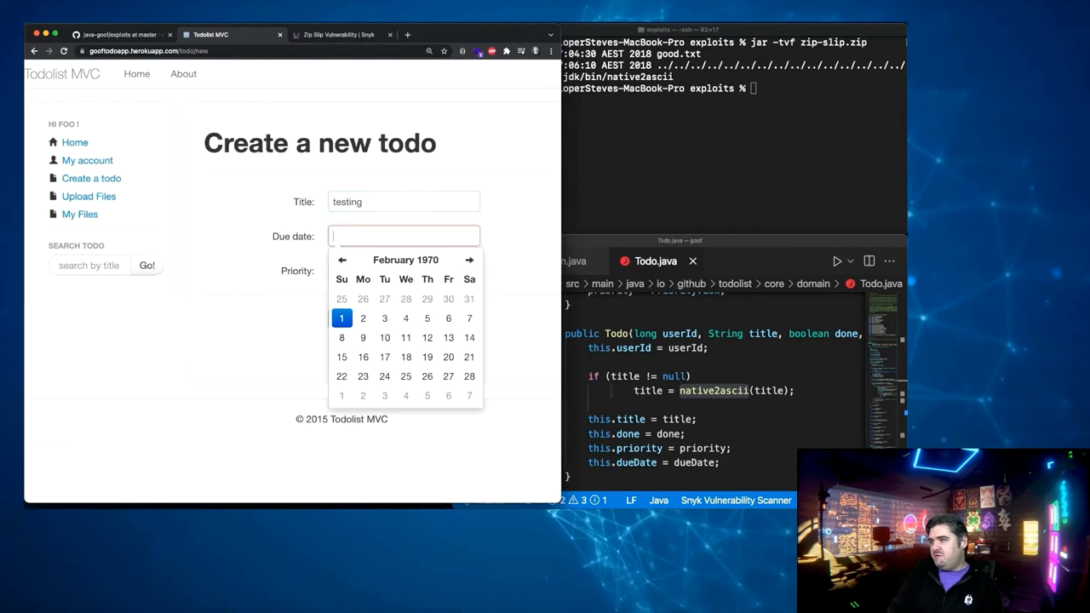
pyautogui.click(341, 318)
pyautogui.write(' again')
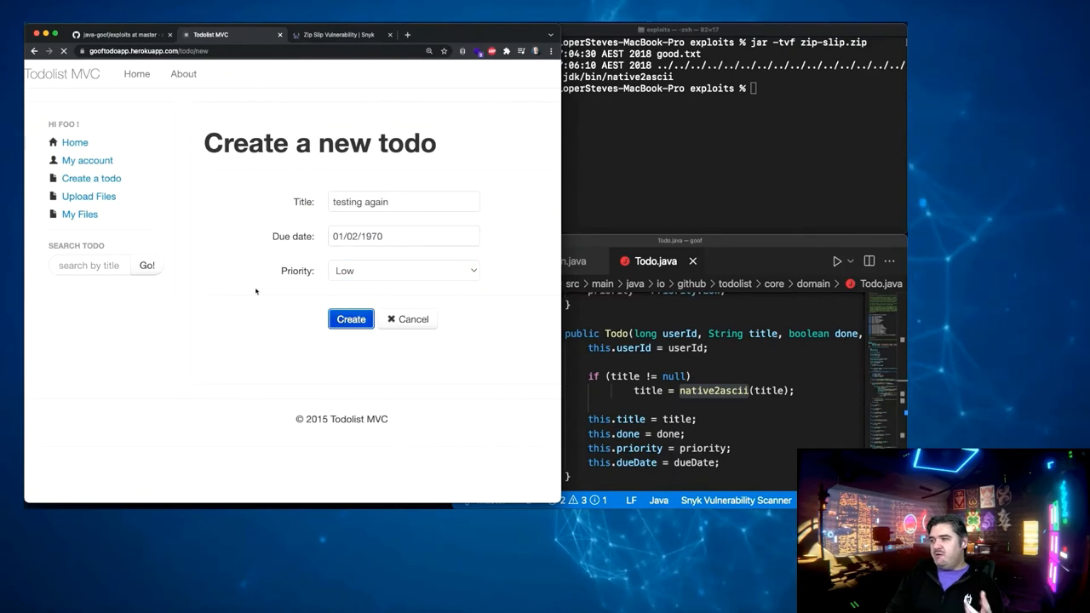
pyautogui.click(351, 319)
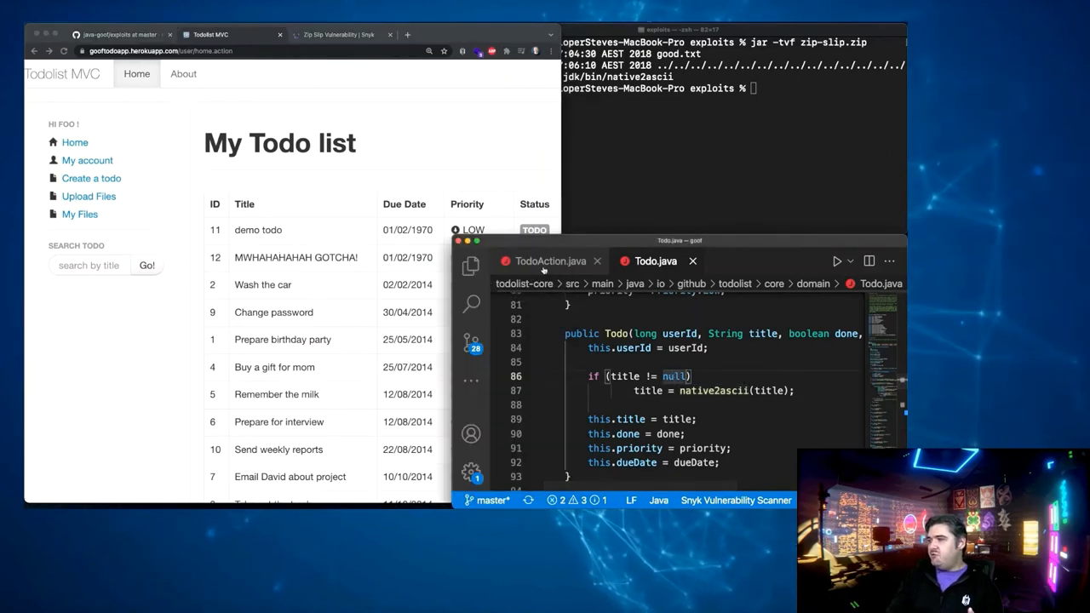
pyautogui.moveTo(550, 262)
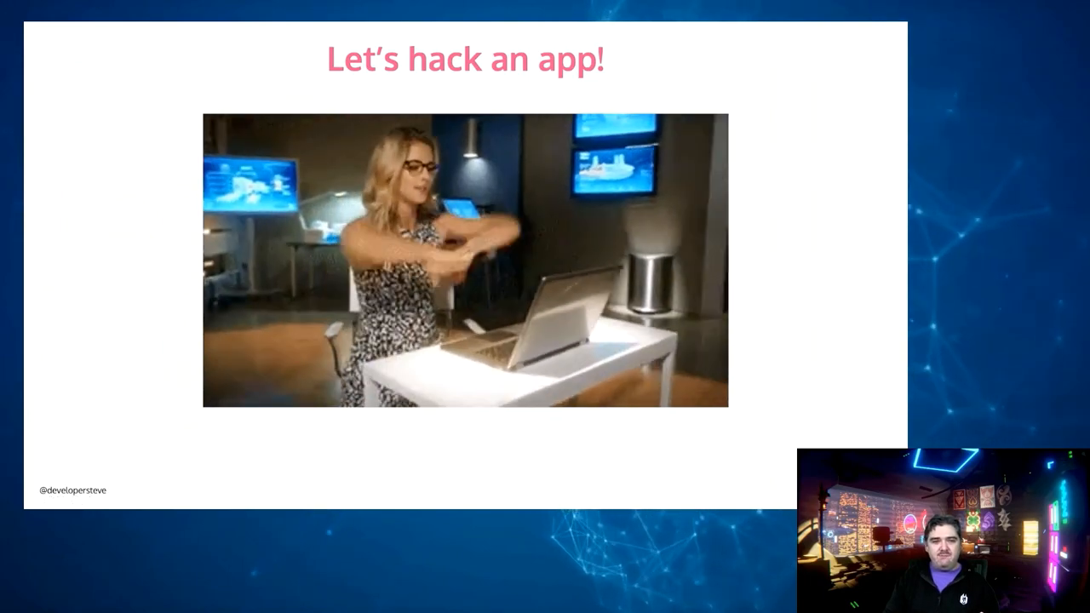
# Step: Advance one slide to 'Foot in the door with security of open-source dependencies'
pyautogui.press('Right')
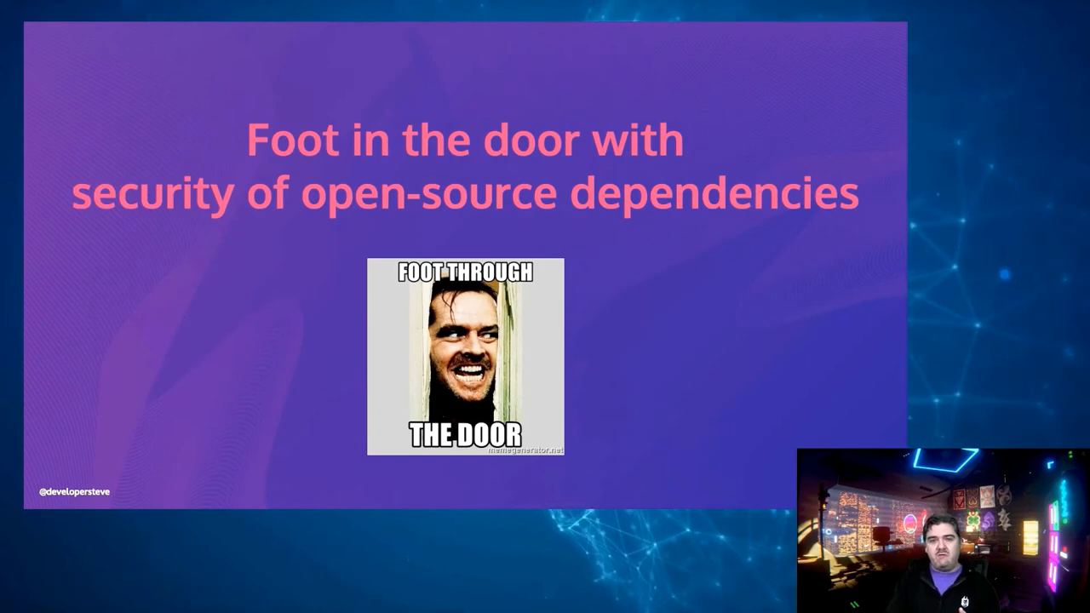
# Step: Advance to the Infrastructure as Code slide calling misconfiguration the #1 cloud vulnerability
pyautogui.press('Right')
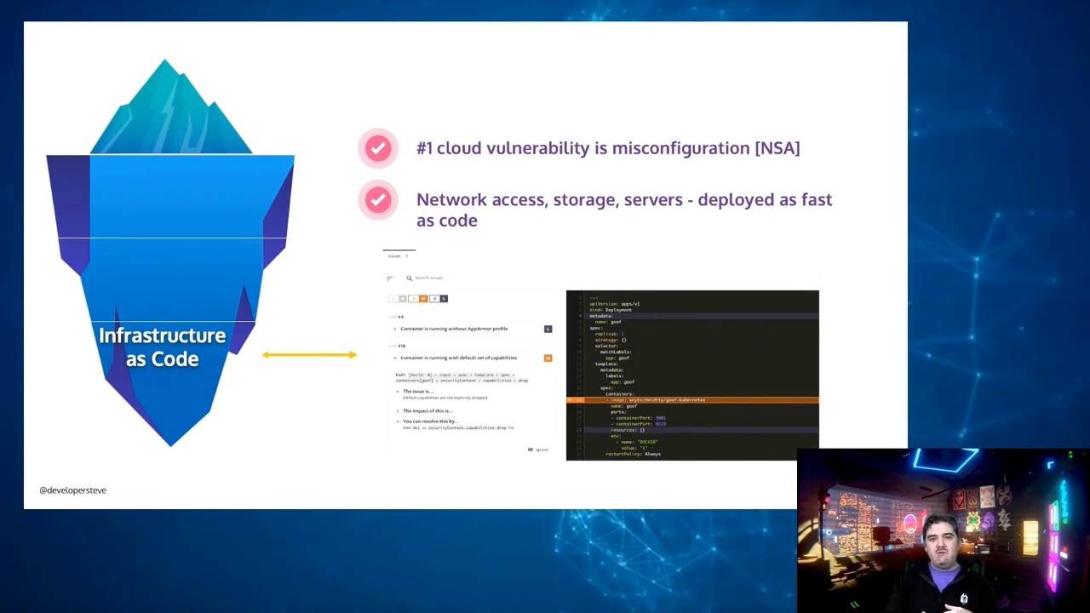
# Step: Advance two slides, past 'We missed something very important', to the DEV ENV iceberg
pyautogui.press('Right')
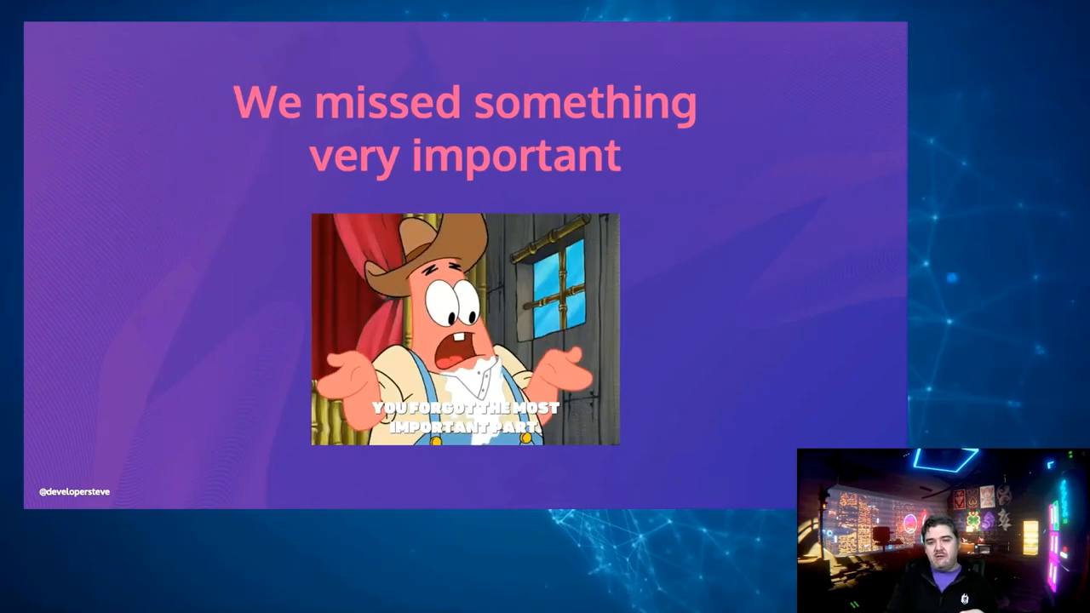
pyautogui.press('Right')
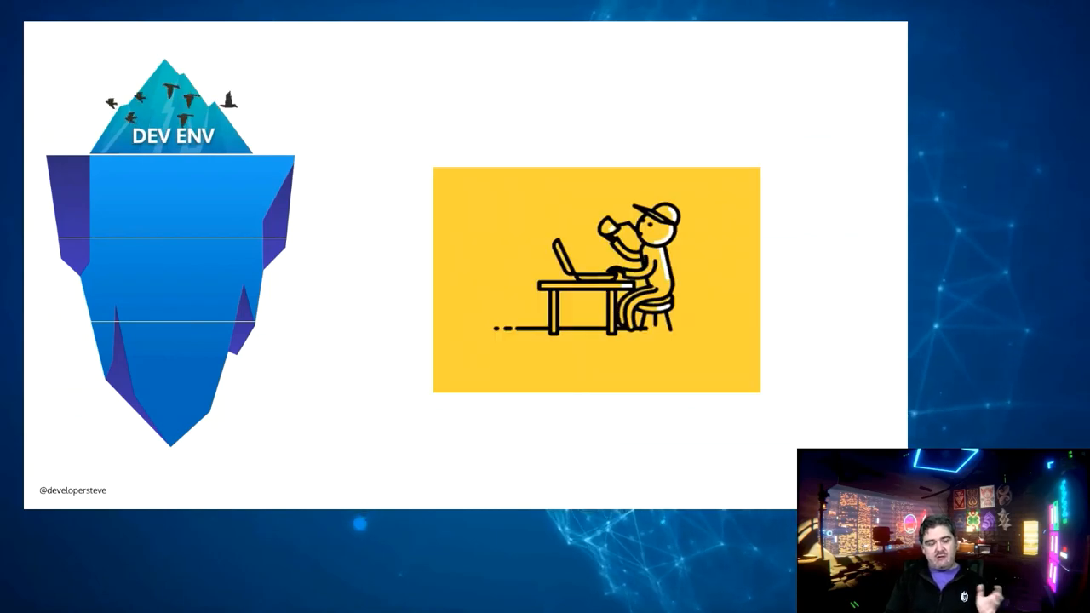